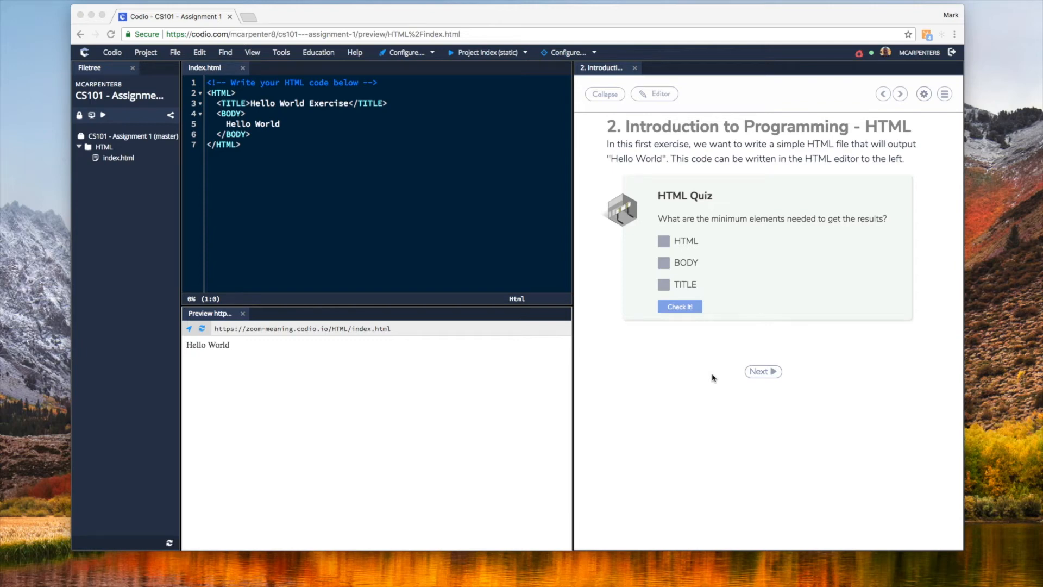
{"action": "mouse_move", "coordinate": [739, 388]}
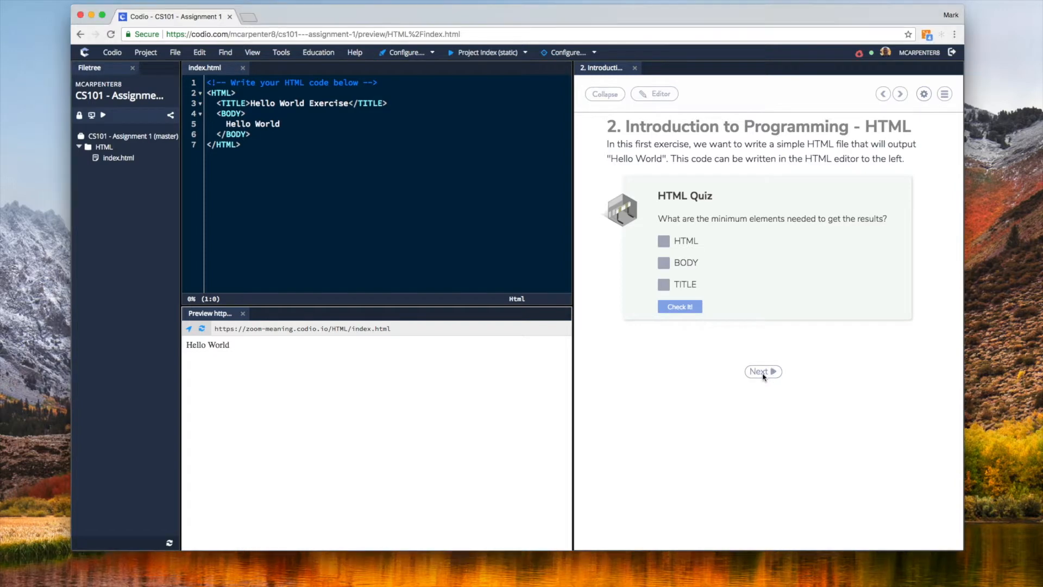
Advance from the HTML quiz page to the Python page and switch it into the guide editor
{"action": "left_click", "coordinate": [763, 371]}
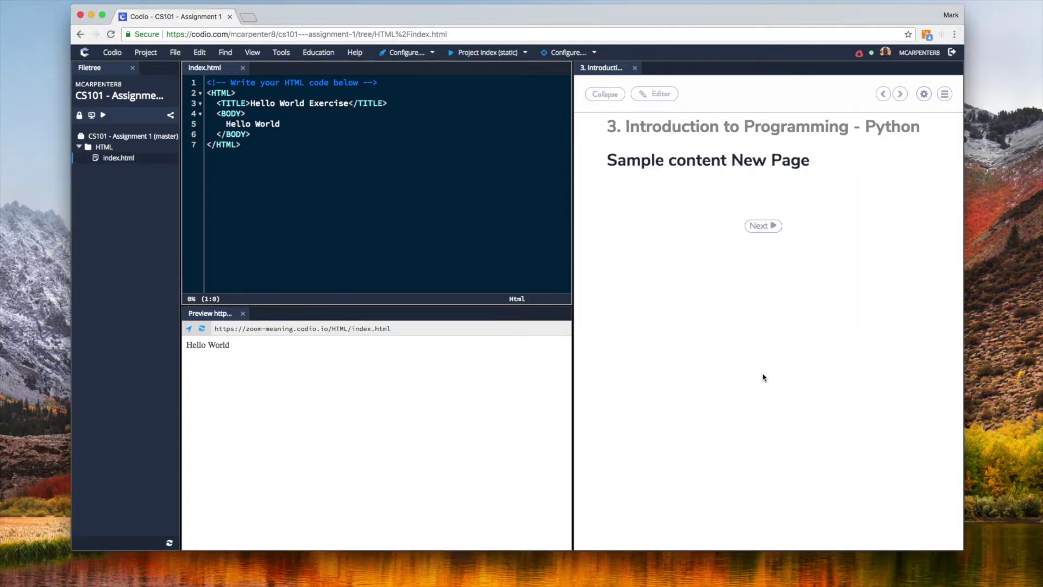
{"action": "left_click", "coordinate": [654, 94]}
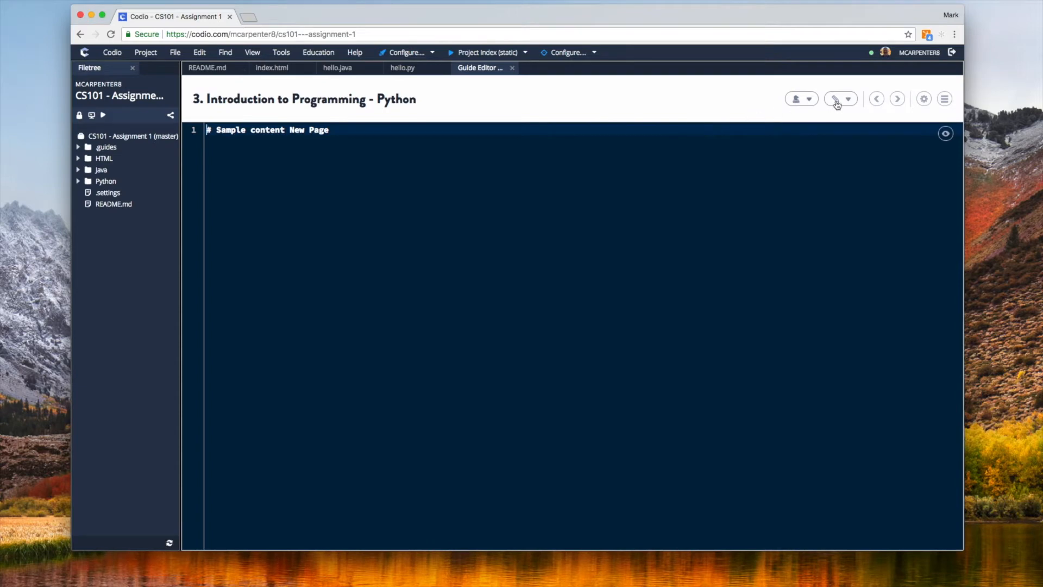
In page settings choose '2 Panels with tree', show folder Python, and enable Close Tabs on entry
{"action": "left_click", "coordinate": [924, 97]}
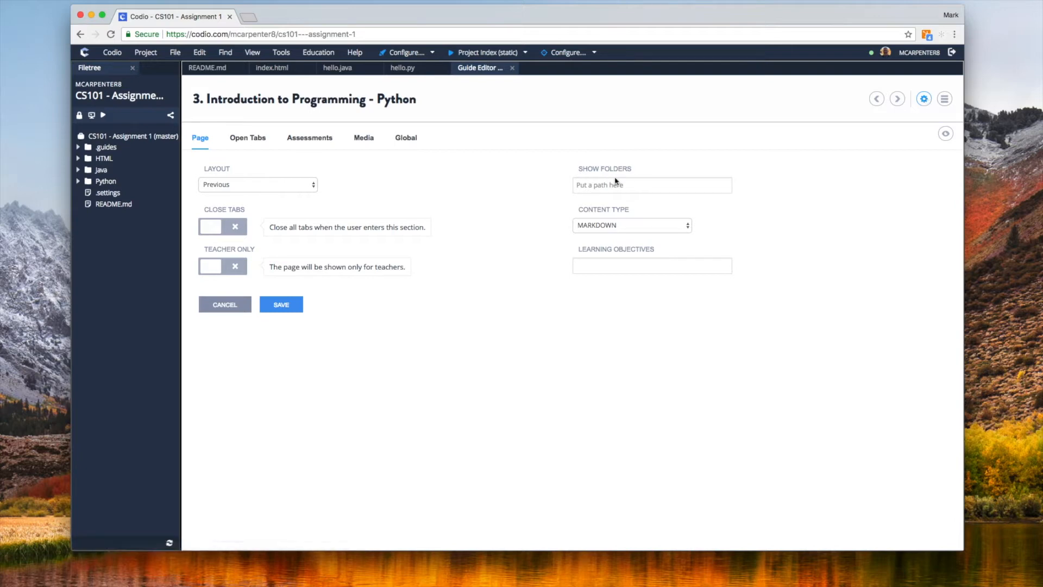
{"action": "mouse_move", "coordinate": [331, 210]}
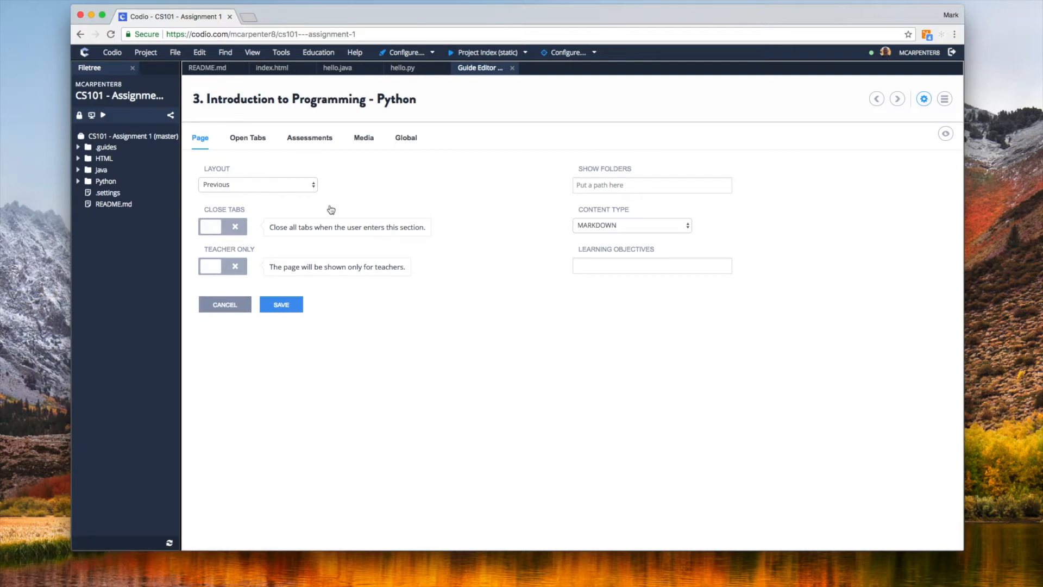
{"action": "mouse_move", "coordinate": [306, 193]}
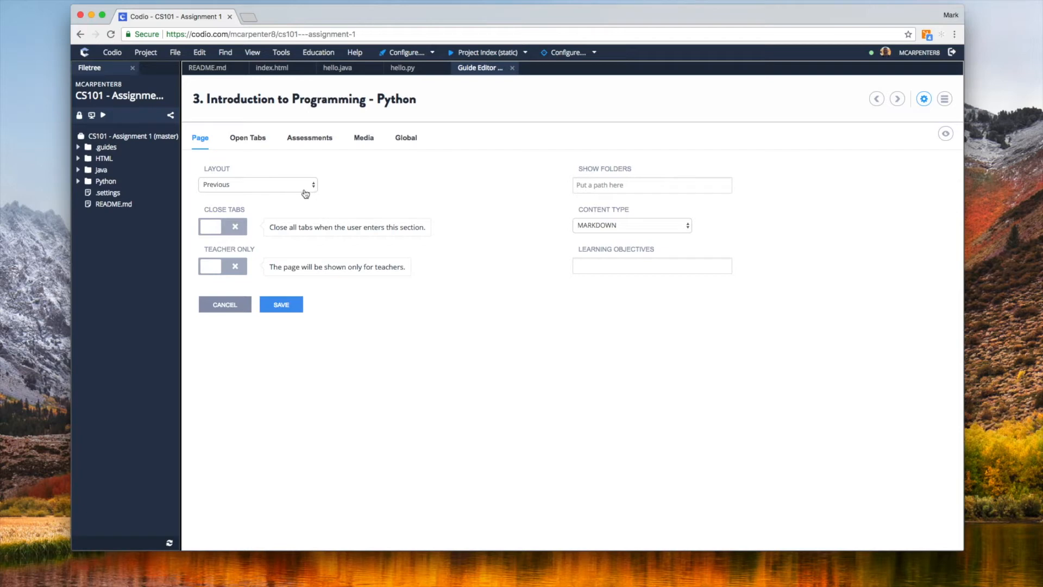
{"action": "left_click", "coordinate": [257, 183]}
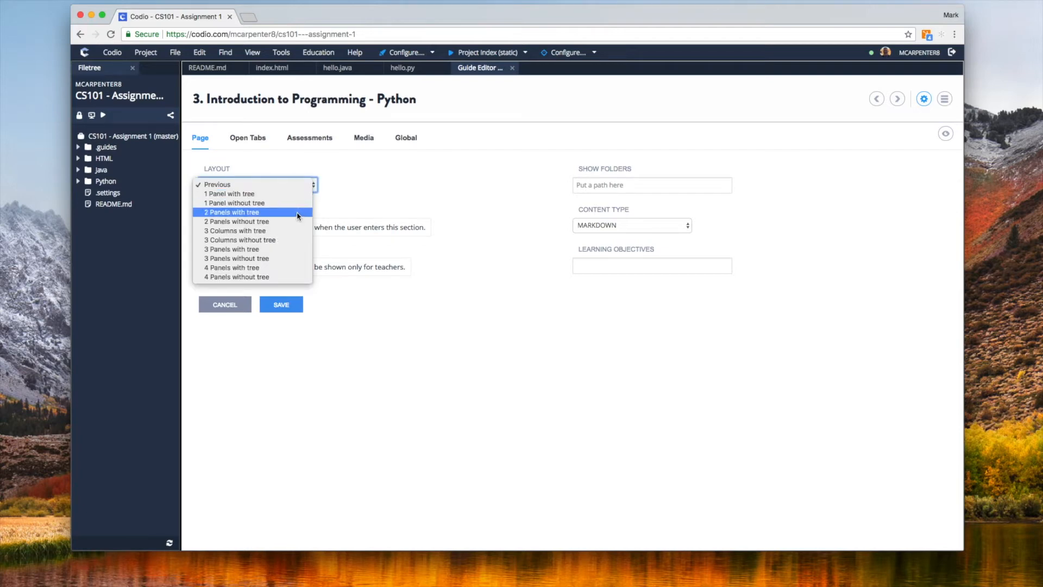
{"action": "left_click", "coordinate": [232, 212]}
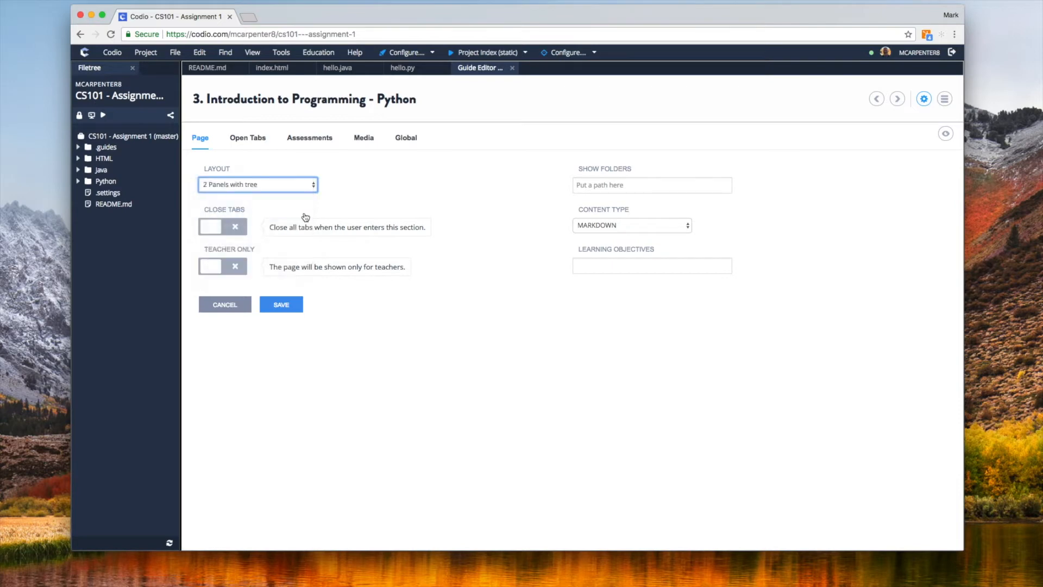
{"action": "left_click", "coordinate": [652, 184]}
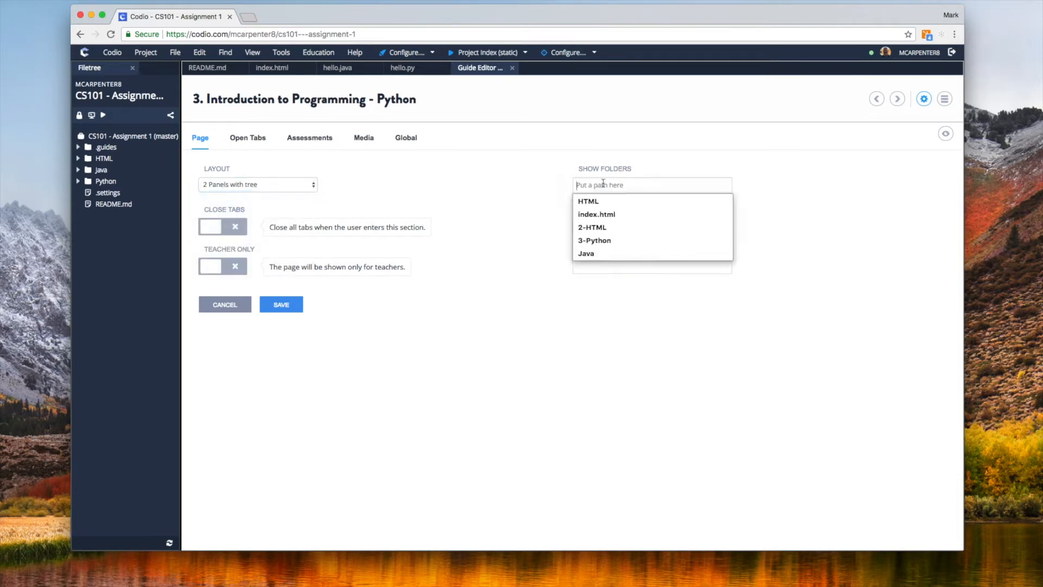
{"action": "type", "text": "P"}
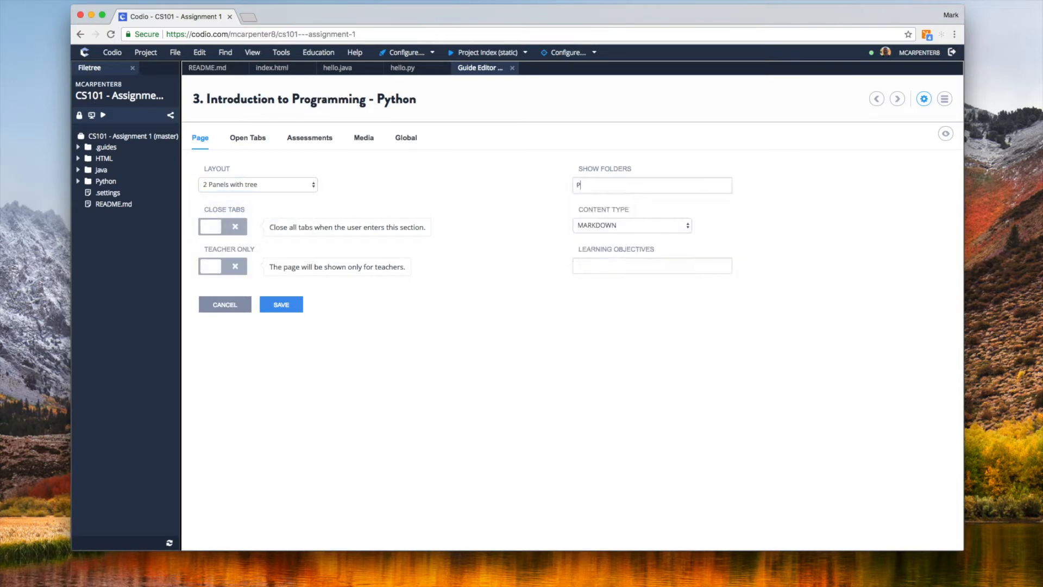
{"action": "type", "text": "ython"}
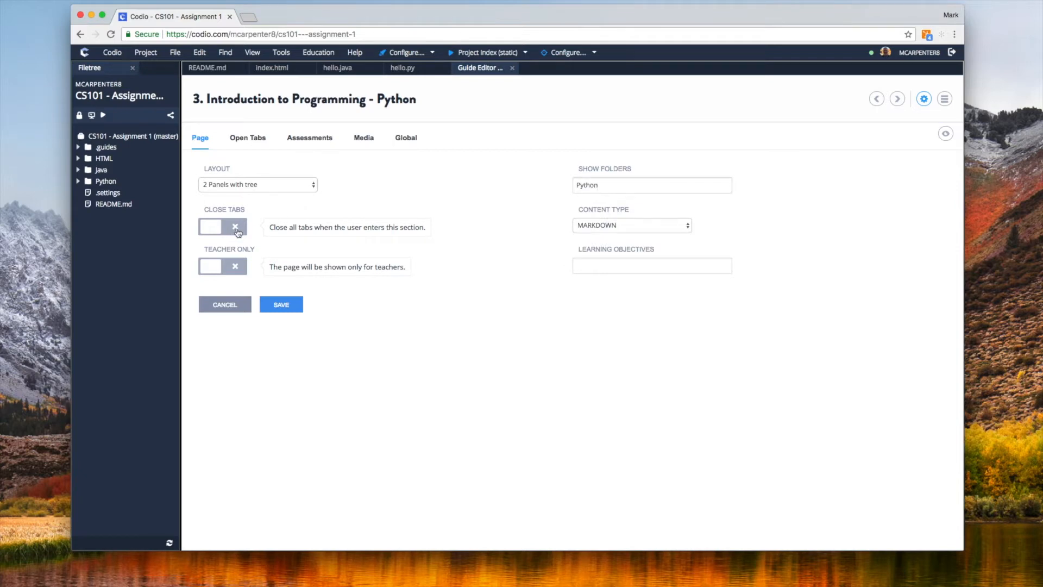
{"action": "left_click", "coordinate": [221, 226]}
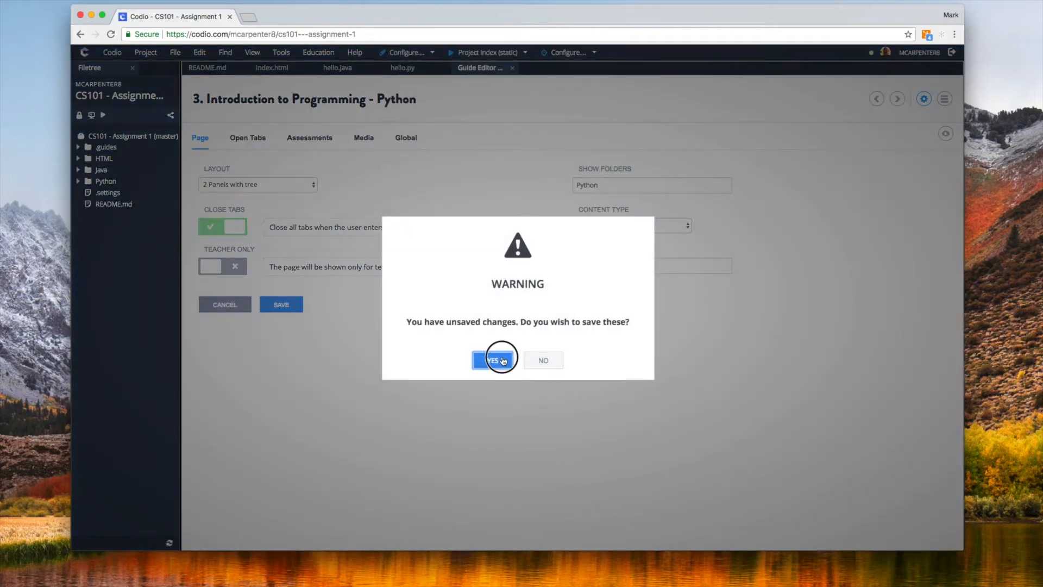
Save the settings, add an open tab for Python/hello.py in the first panel, and save again
{"action": "left_click", "coordinate": [496, 360]}
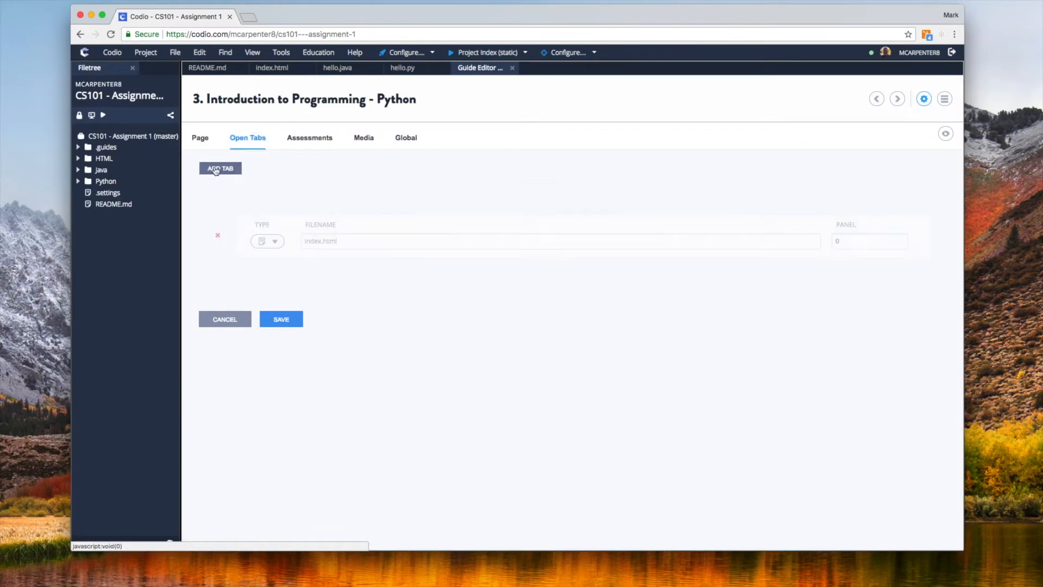
{"action": "left_click", "coordinate": [561, 256]}
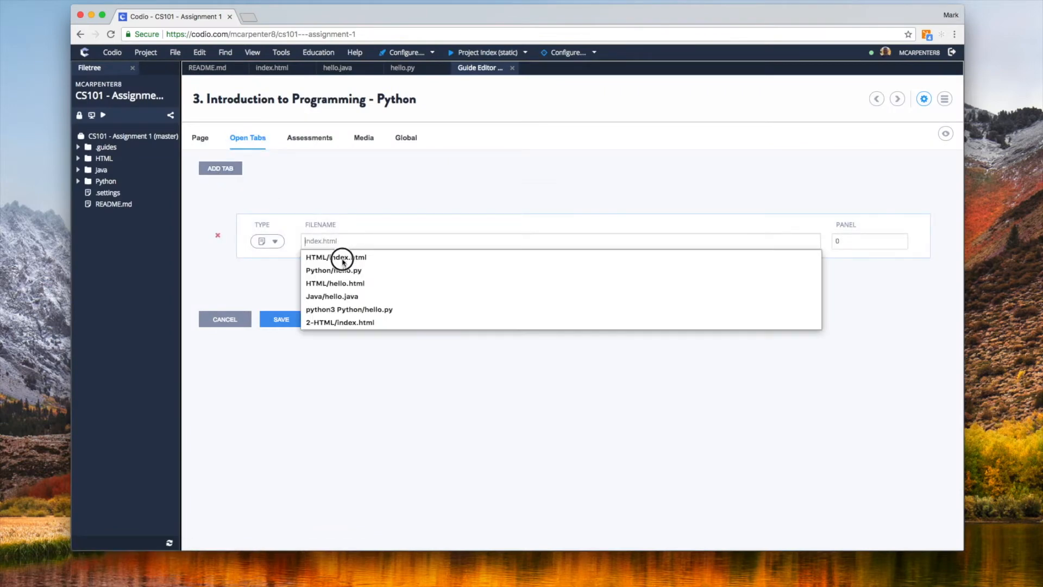
{"action": "left_click", "coordinate": [334, 269]}
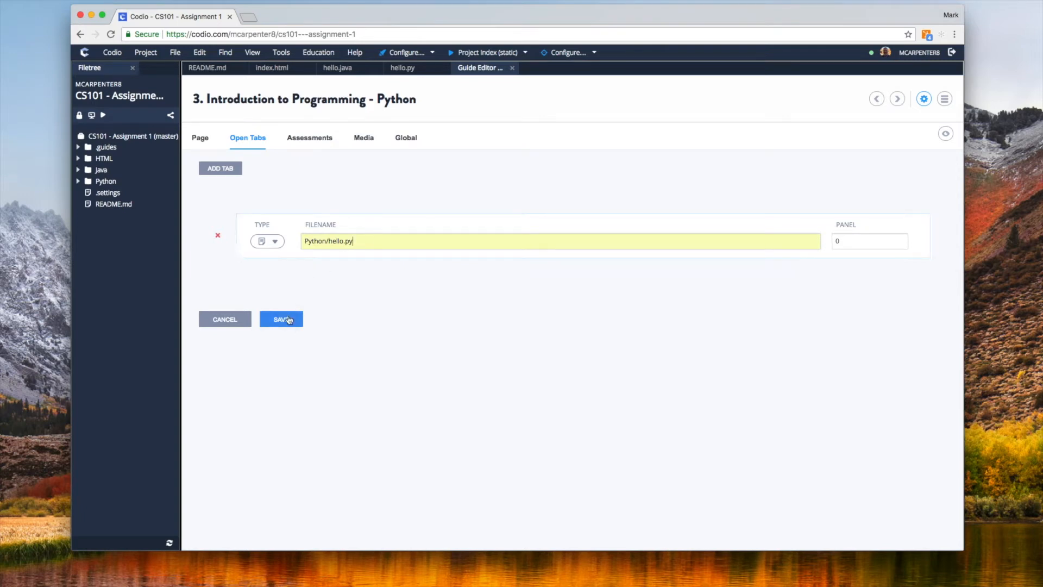
{"action": "left_click", "coordinate": [280, 319]}
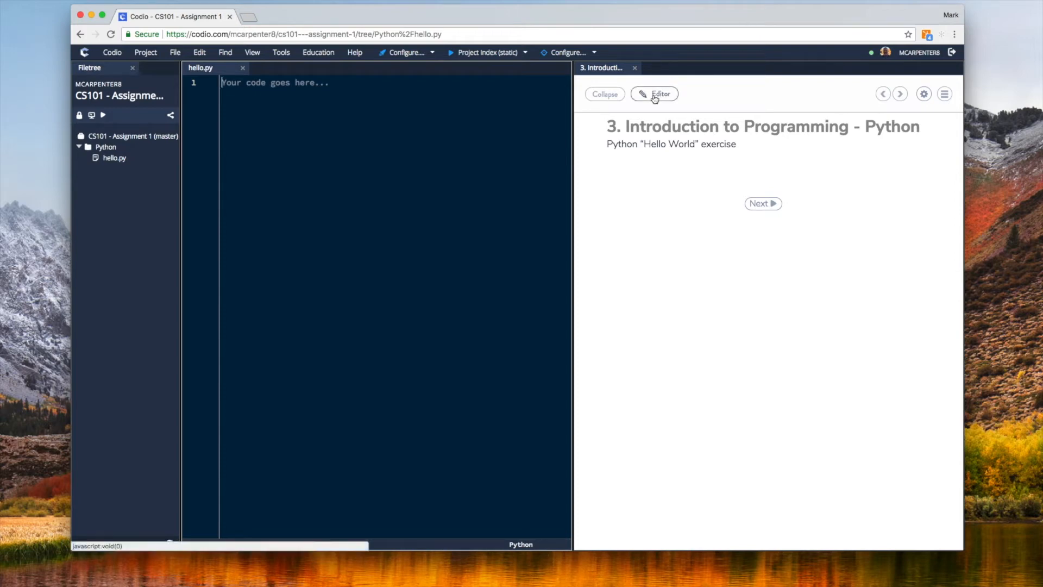
Return to the editor and add a Standard Code Test assessment to the Python page
{"action": "left_click", "coordinate": [655, 94]}
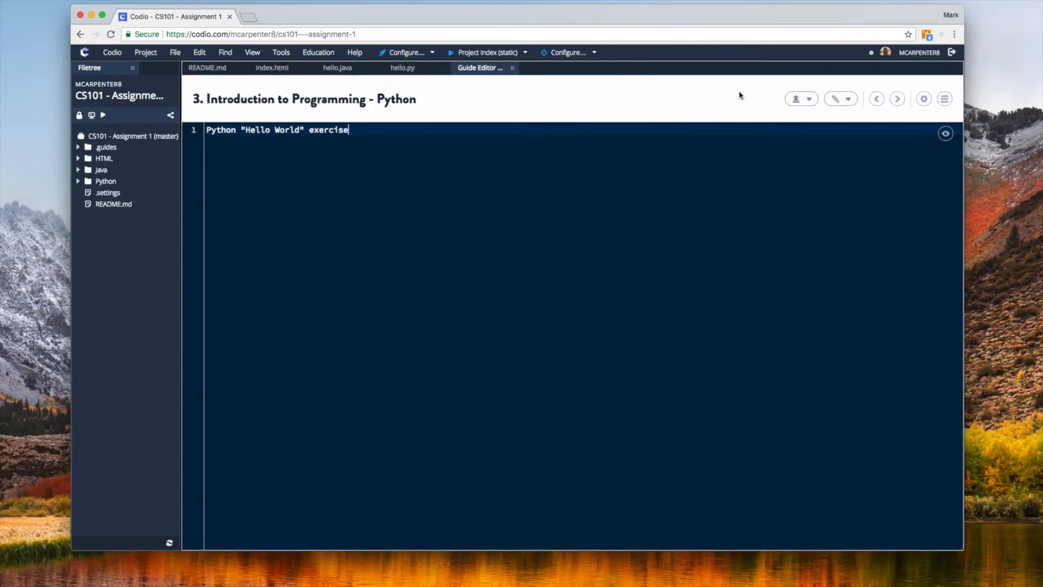
{"action": "left_click", "coordinate": [807, 98]}
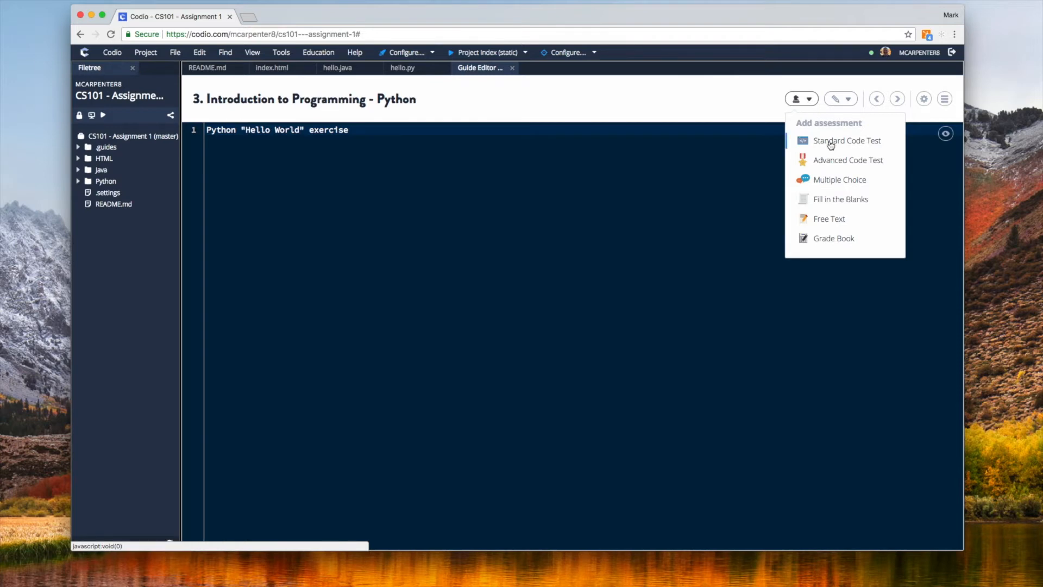
{"action": "left_click", "coordinate": [847, 140]}
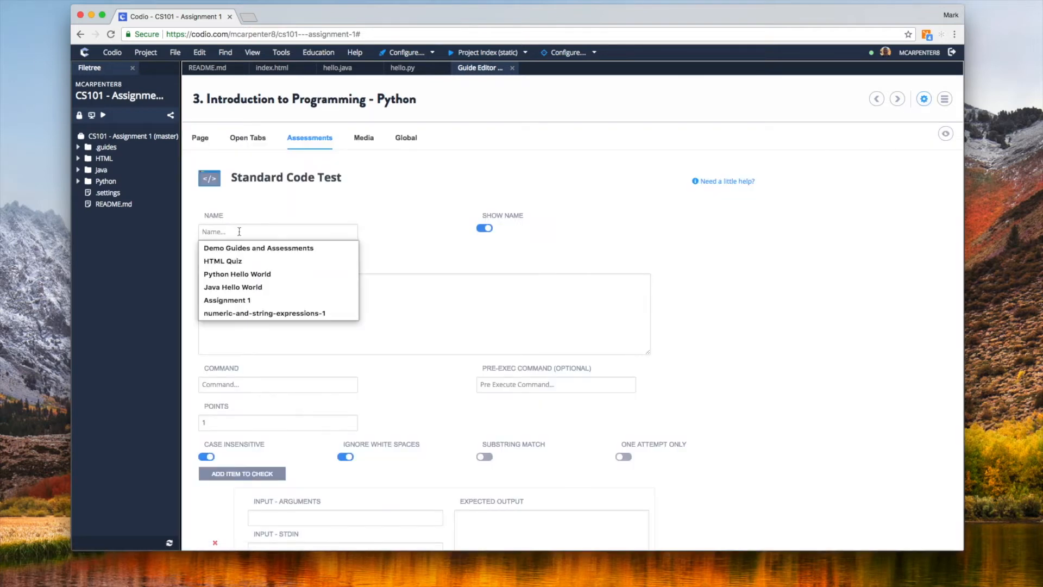
Name the test Python Hello World, instruct 'Write Python code that will create the output "Hello World"', command python3 Python/hello.py
{"action": "left_click", "coordinate": [237, 274]}
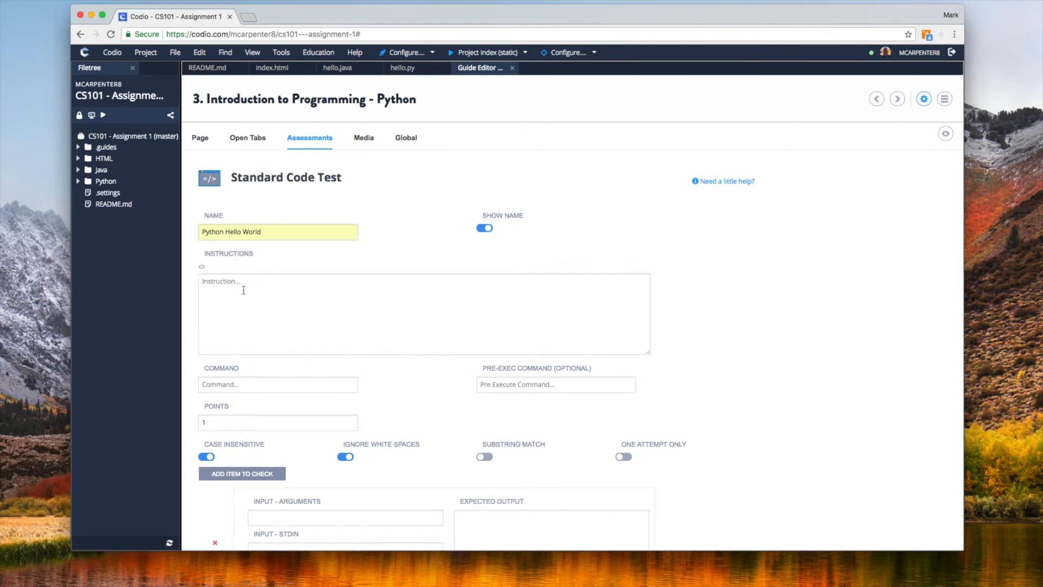
{"action": "type", "text": "Write P"}
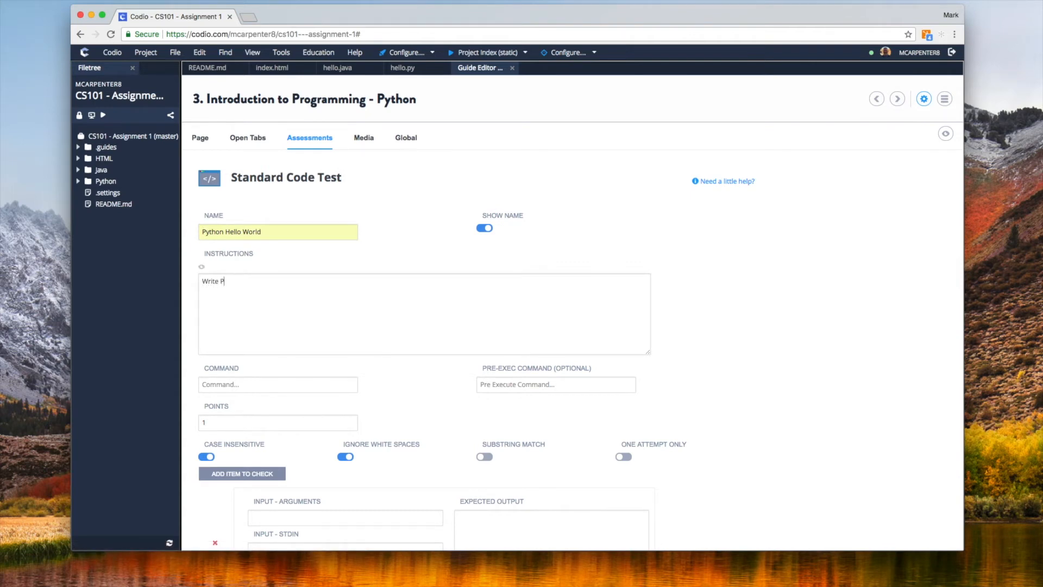
{"action": "type", "text": "ython code that will create the output \""}
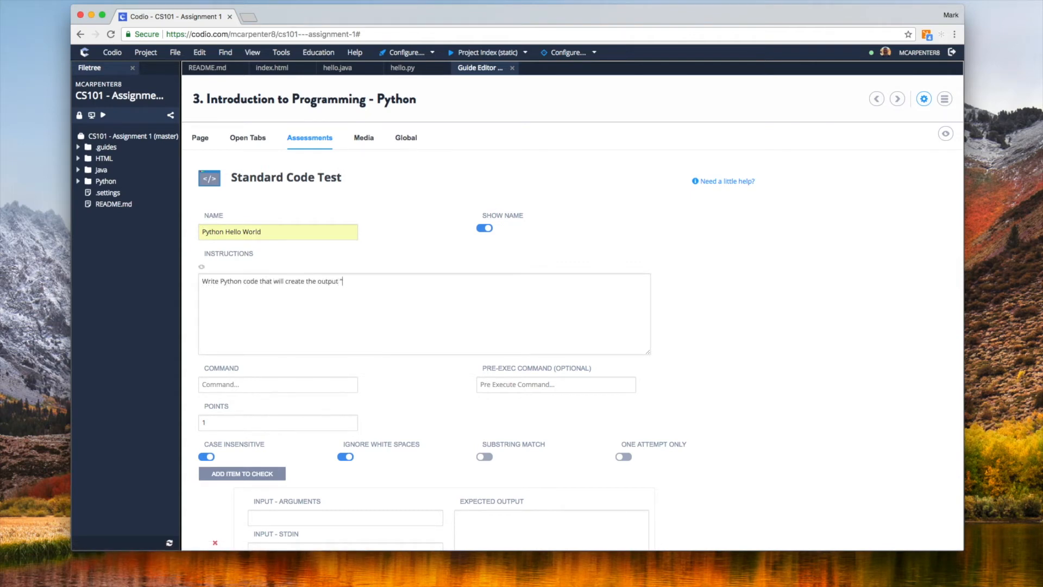
{"action": "type", "text": "Hello"}
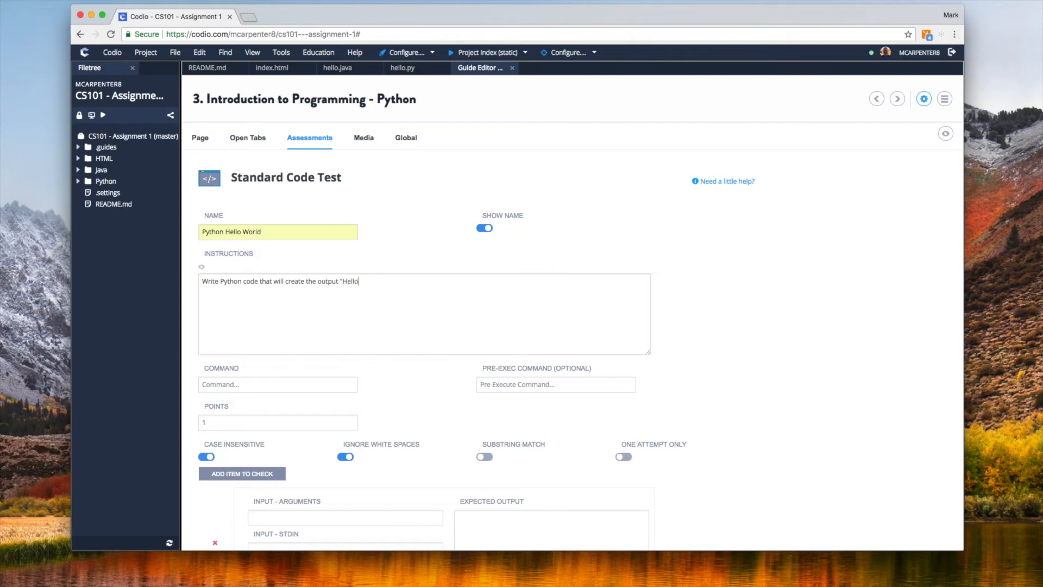
{"action": "type", "text": "World\""}
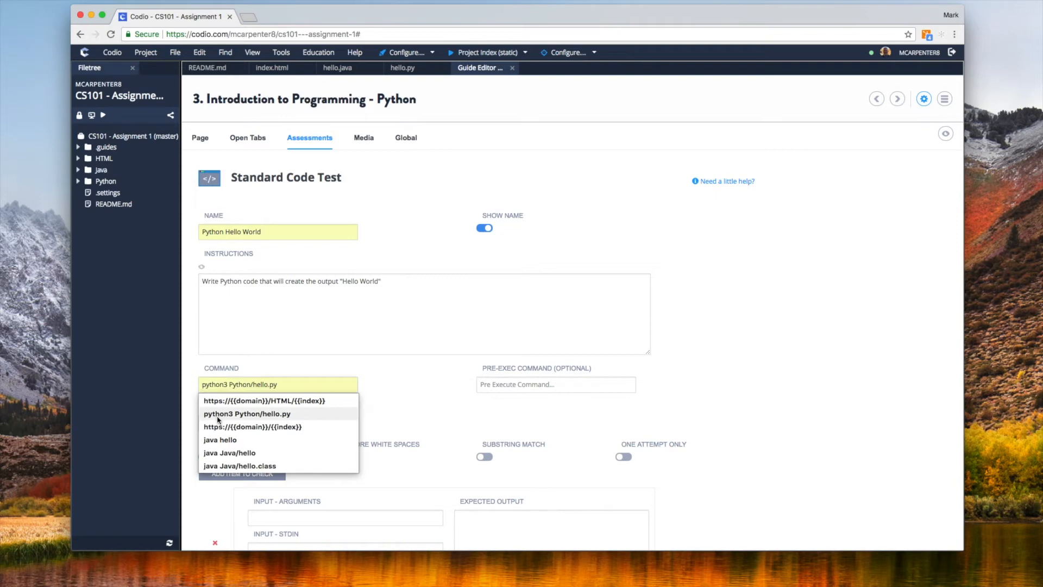
{"action": "left_click", "coordinate": [246, 413]}
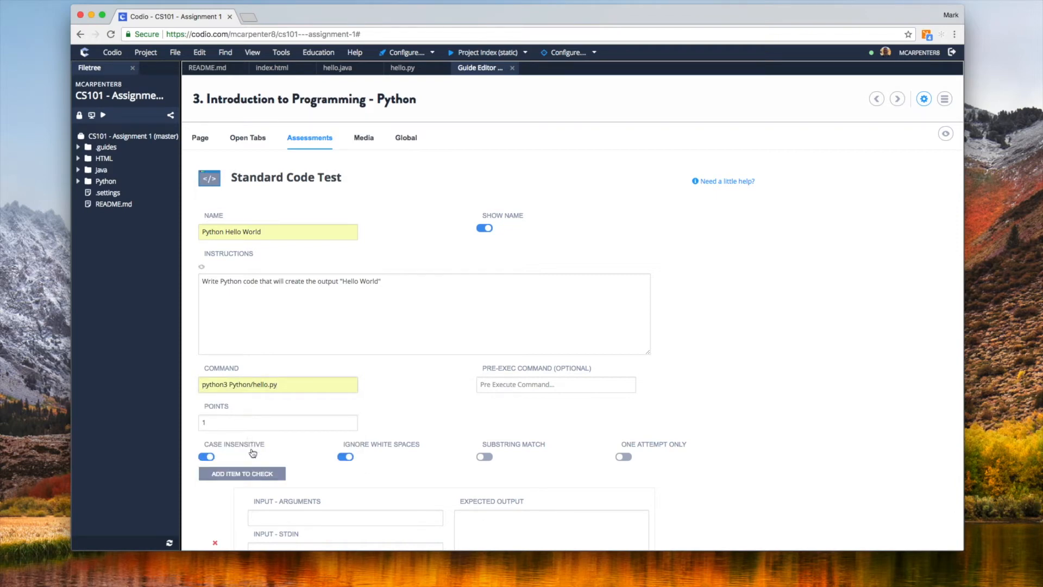
{"action": "mouse_move", "coordinate": [254, 462]}
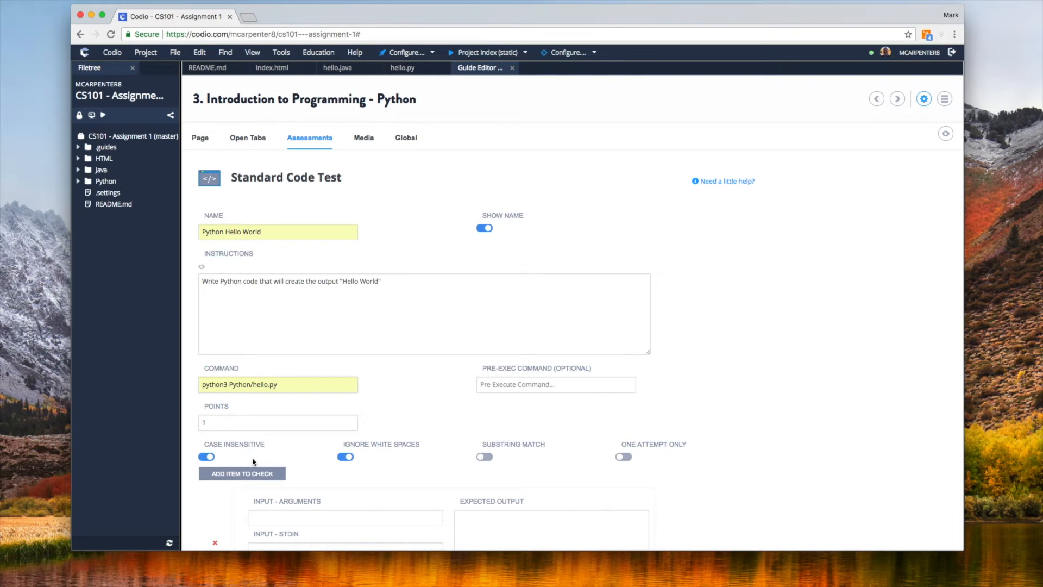
{"action": "mouse_move", "coordinate": [298, 457]}
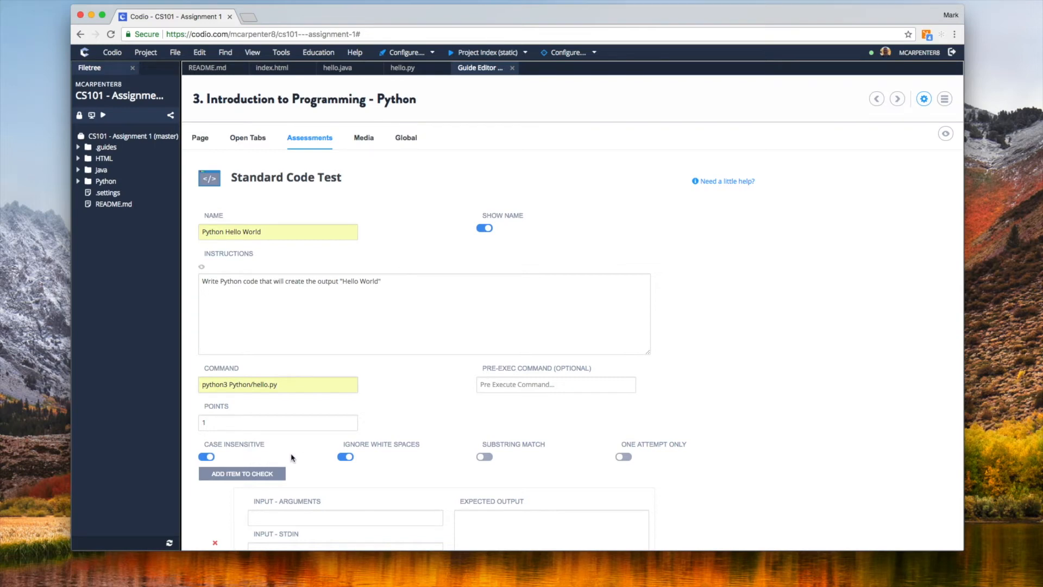
{"action": "mouse_move", "coordinate": [384, 464]}
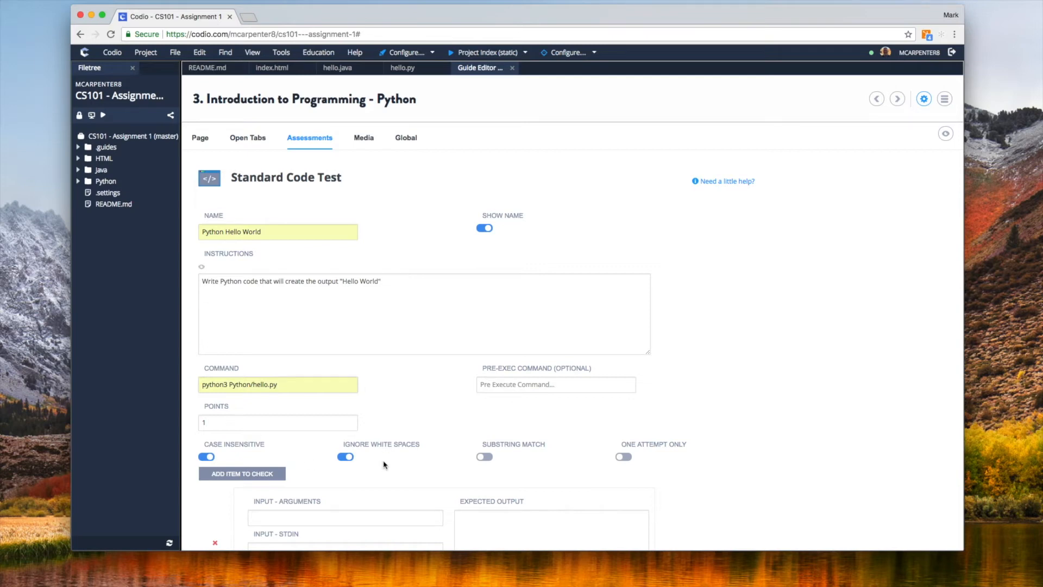
Set the expected output to Hello World and create the assessment on the page
{"action": "scroll", "scroll_direction": "down", "scroll_amount": 3}
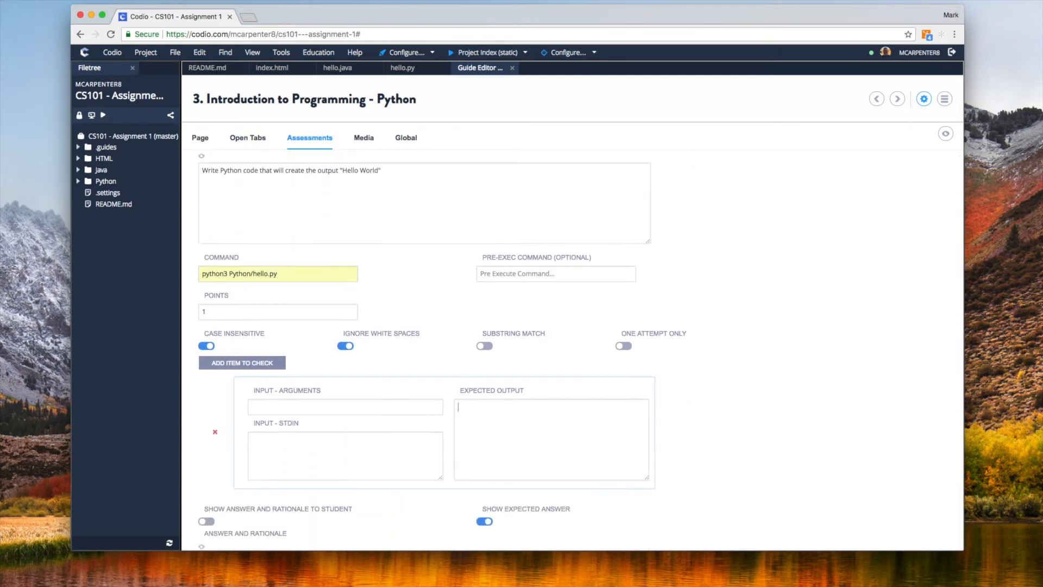
{"action": "type", "text": "Hello World"}
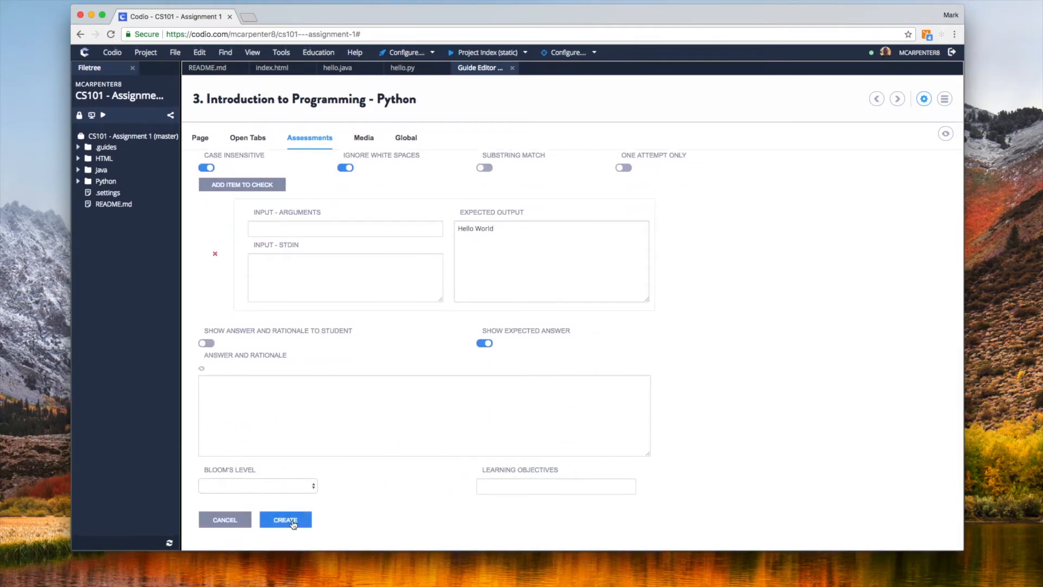
{"action": "left_click", "coordinate": [284, 519]}
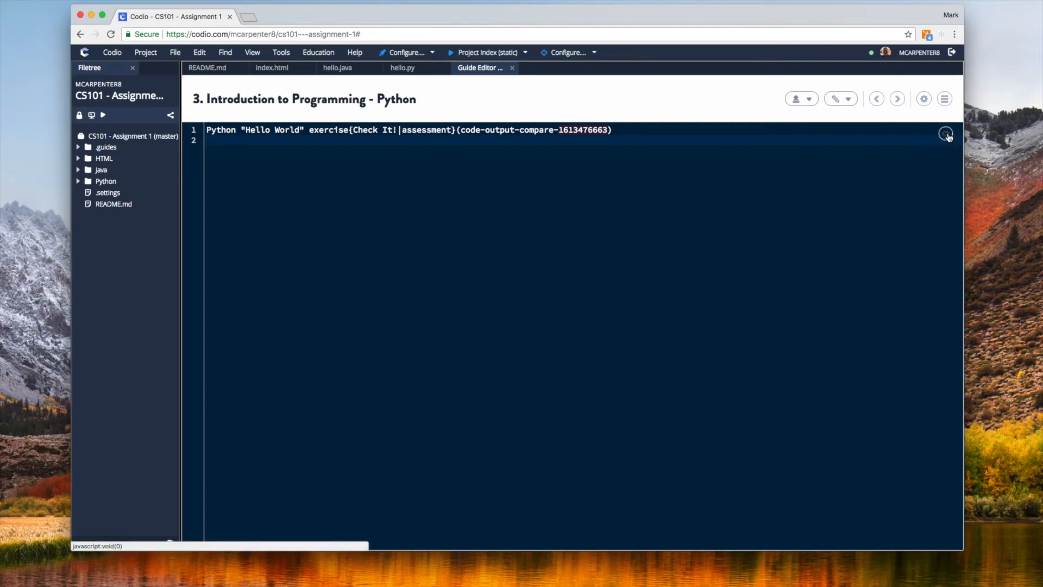
Preview the page and write print("Hello World") in hello.py
{"action": "left_click", "coordinate": [946, 131]}
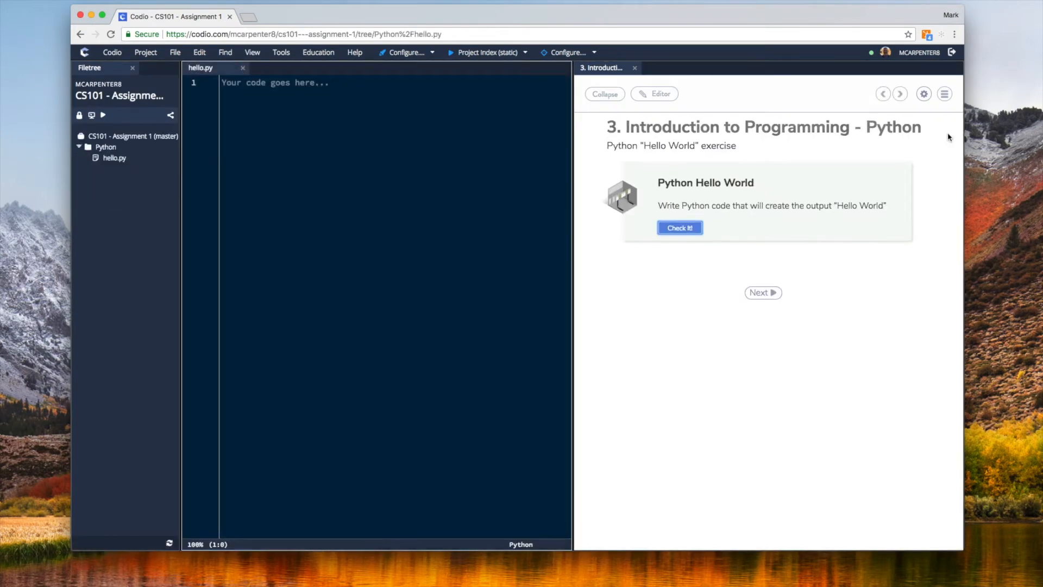
{"action": "mouse_move", "coordinate": [365, 127]}
{"action": "type", "text": "# Write your Python code below"}
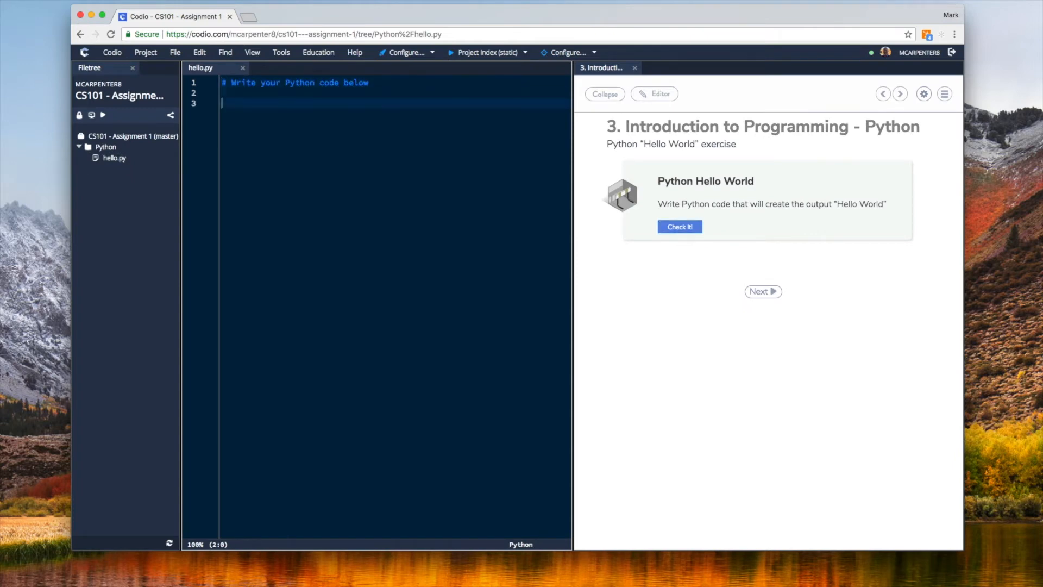
{"action": "type", "text": "print()"}
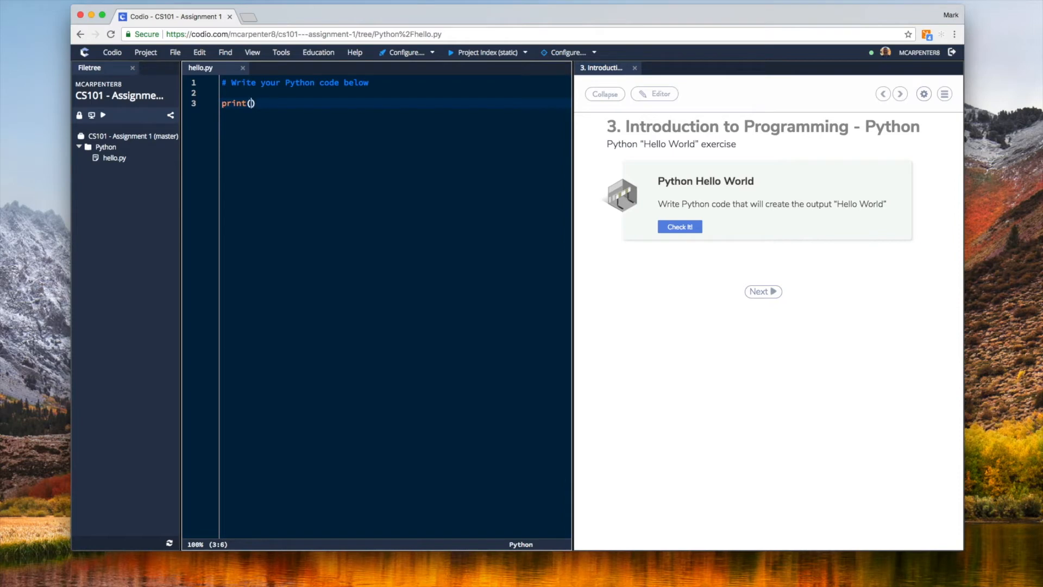
{"action": "type", "text": "\"H\""}
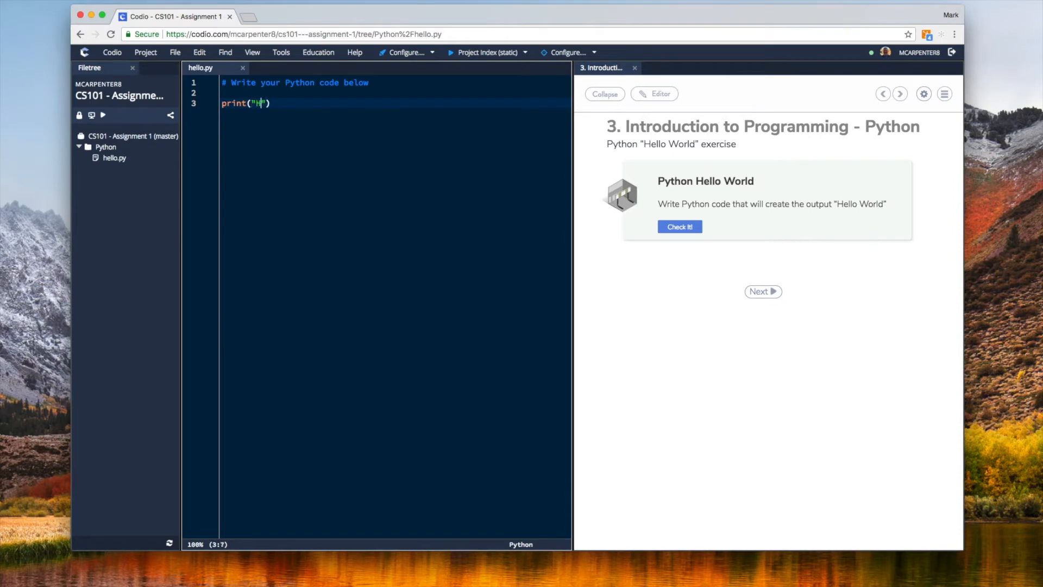
{"action": "type", "text": "ello Wor"}
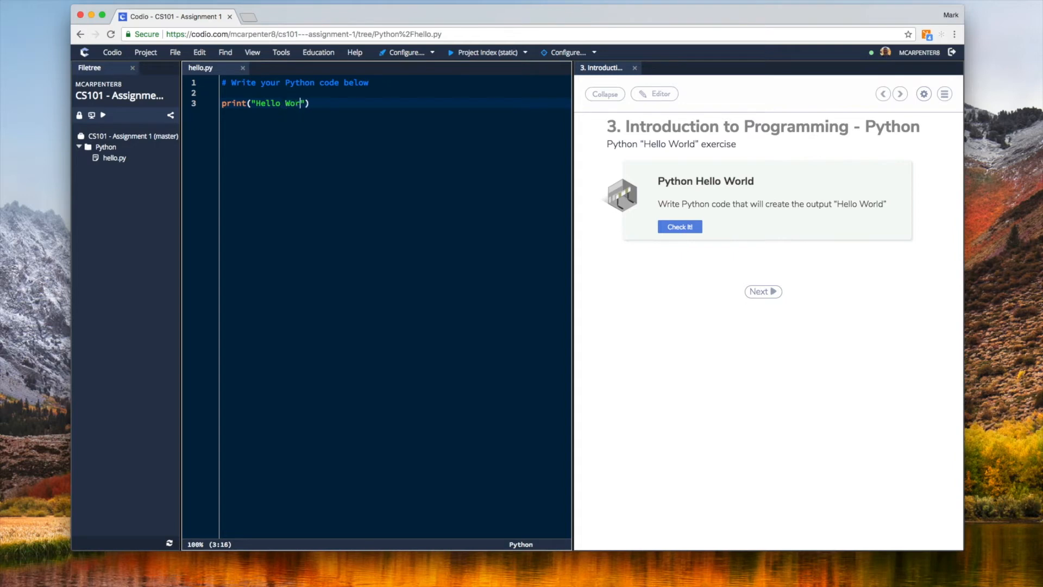
{"action": "type", "text": "ld"}
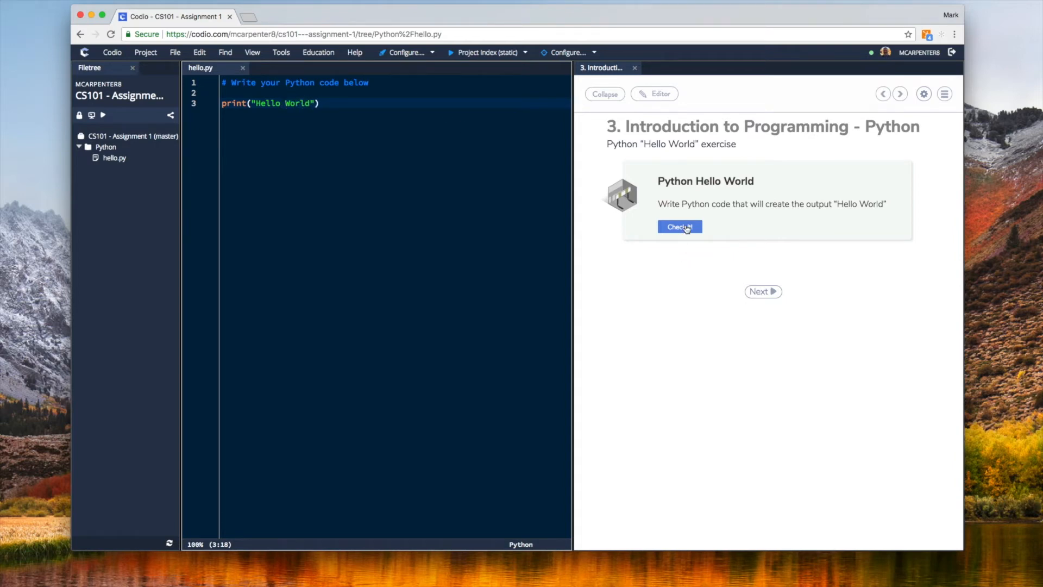
Run Check It! to pass, see it fail on 'Hello orld', and begin restoring the W
{"action": "left_click", "coordinate": [680, 227]}
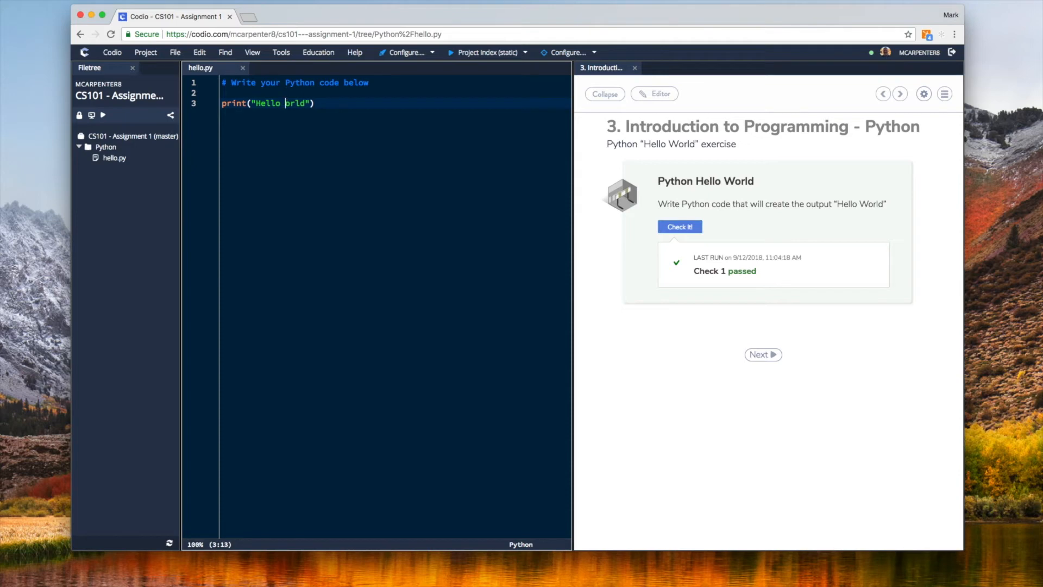
{"action": "left_click", "coordinate": [679, 226]}
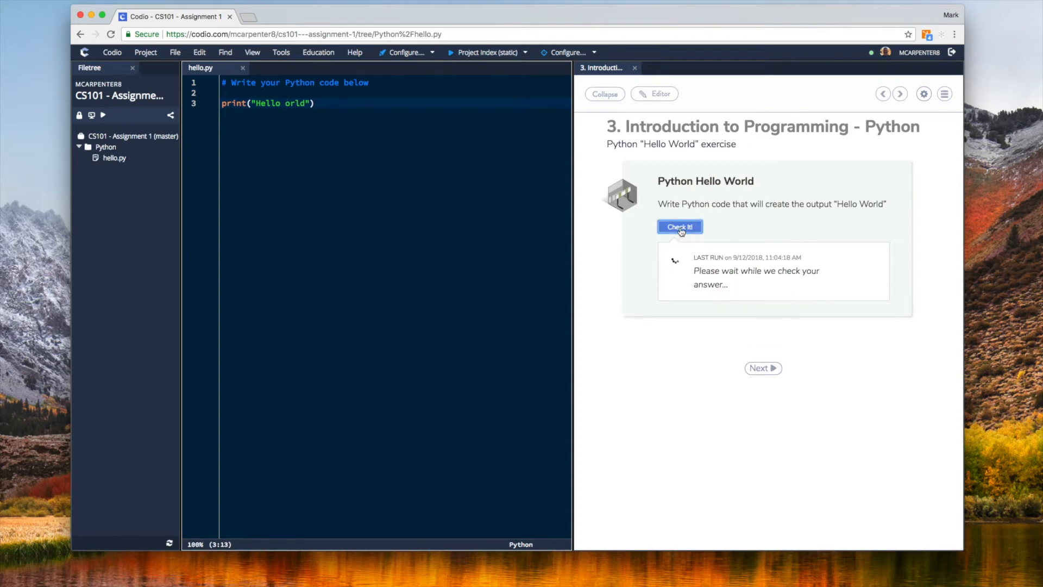
{"action": "left_click", "coordinate": [680, 226]}
{"action": "type", "text": "W"}
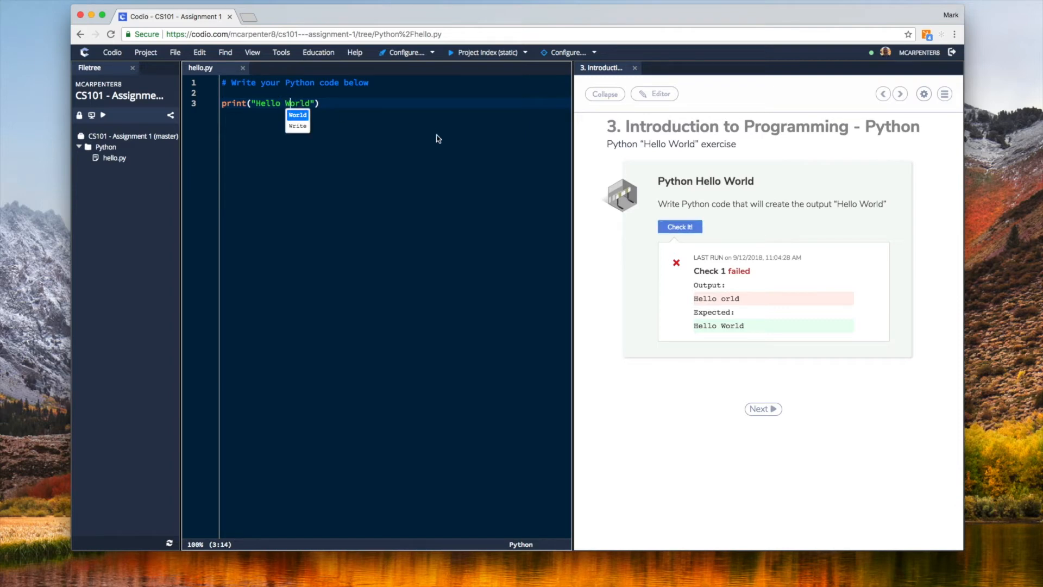
{"action": "left_click", "coordinate": [680, 226]}
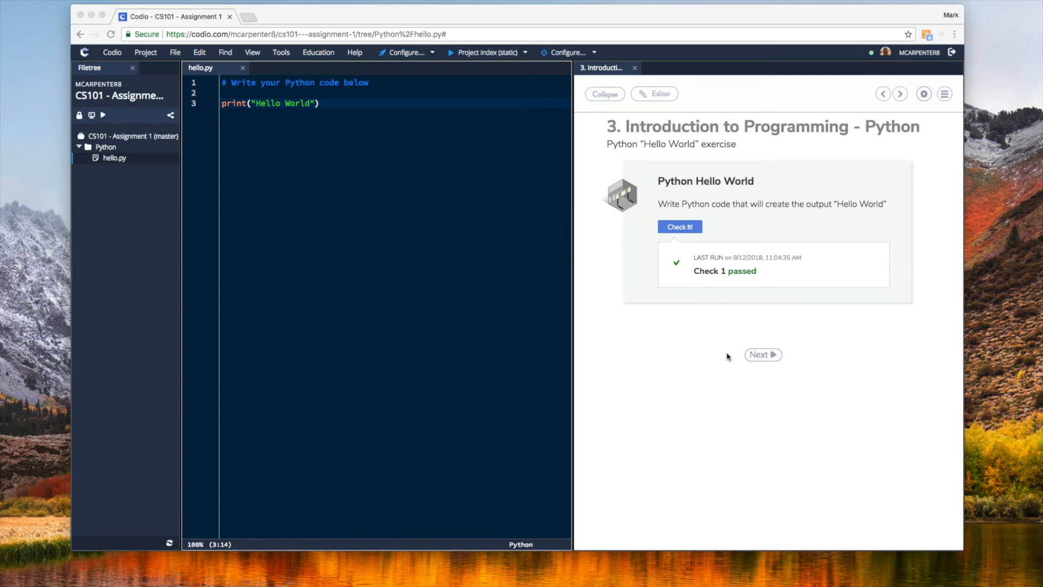
{"action": "mouse_move", "coordinate": [762, 359]}
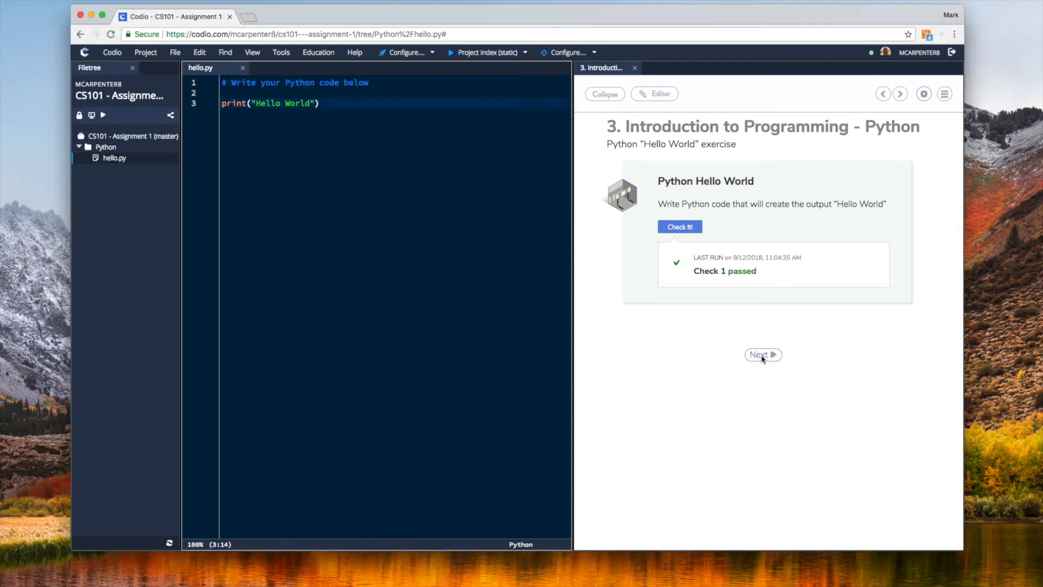
{"action": "mouse_move", "coordinate": [765, 357]}
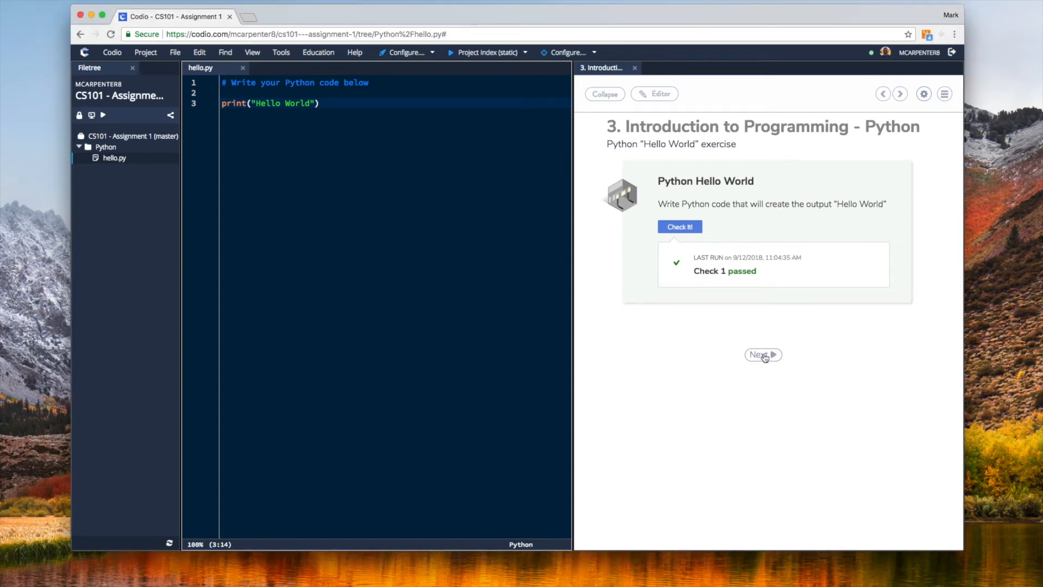
Advance from the passing Python page to the Java guide page
{"action": "left_click", "coordinate": [762, 354]}
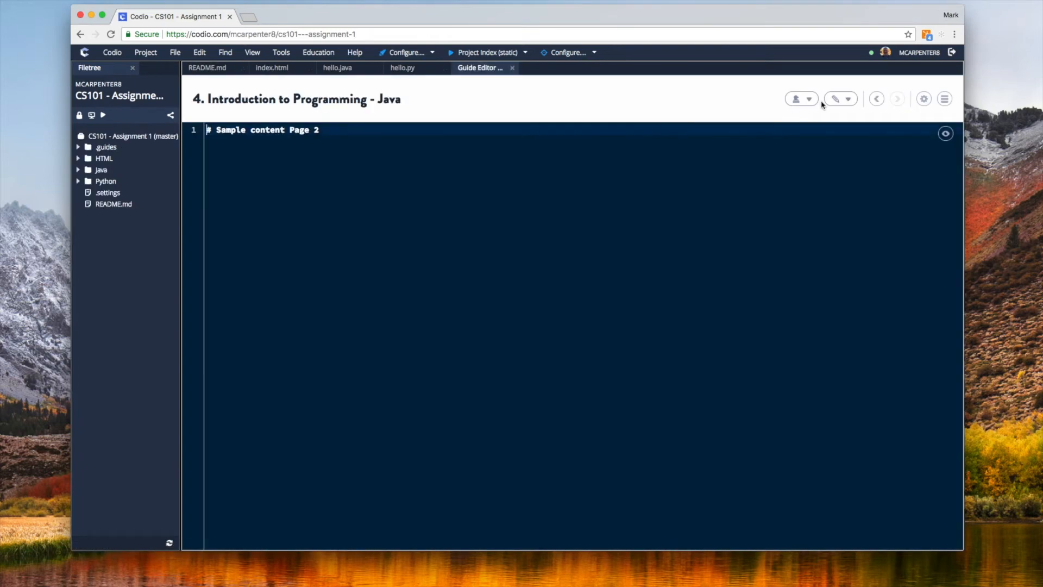
Give the Java page '2 Panels with tree', show folder Java, close tabs on entry, and save
{"action": "left_click", "coordinate": [924, 97]}
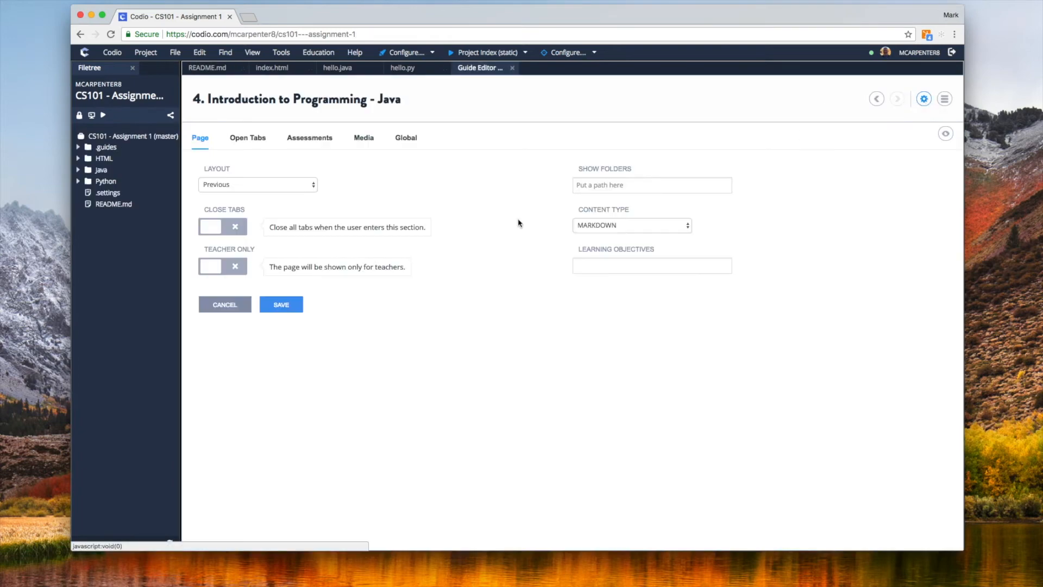
{"action": "left_click", "coordinate": [259, 184]}
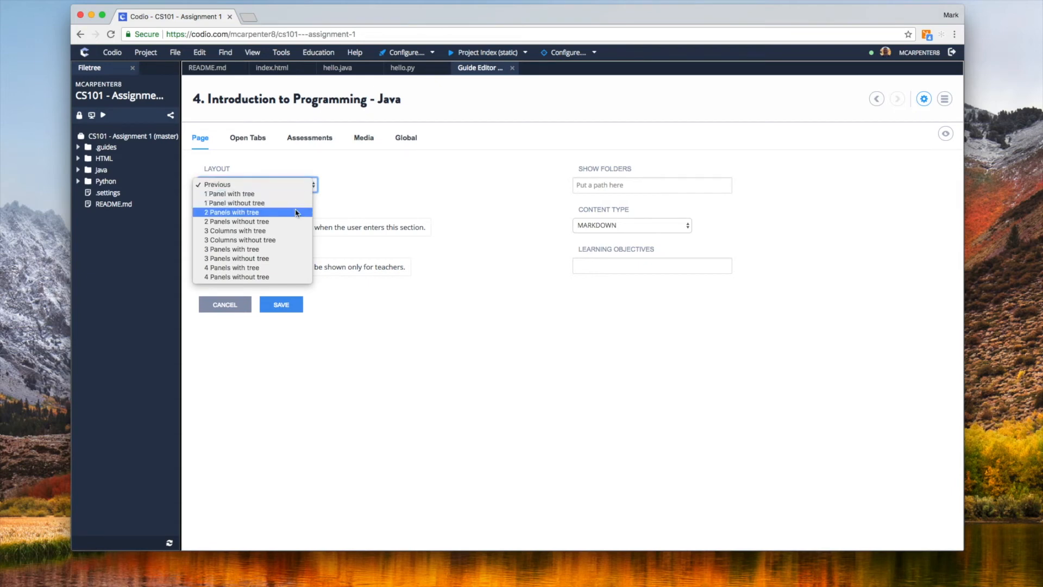
{"action": "left_click", "coordinate": [231, 212]}
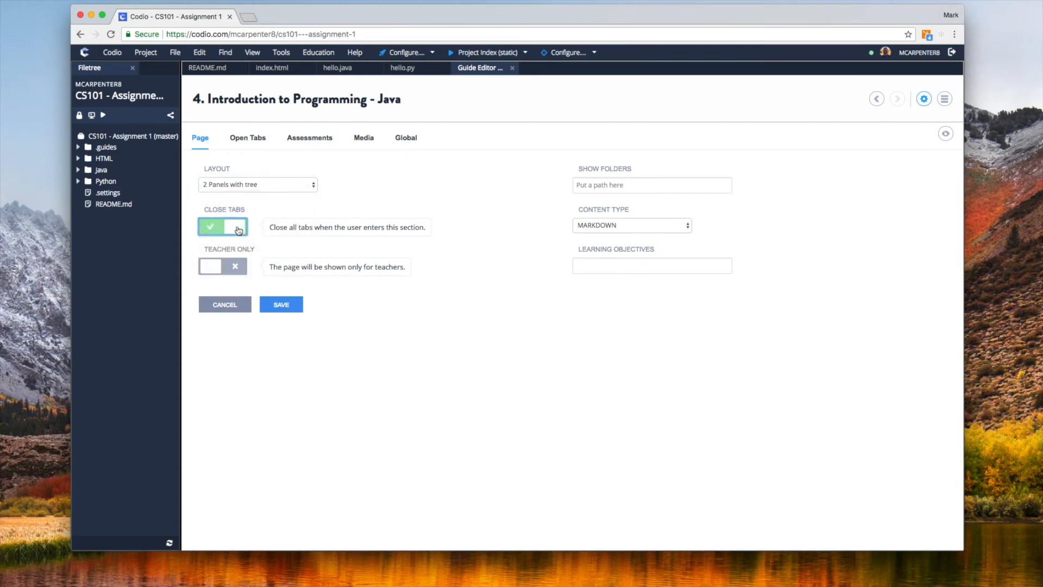
{"action": "left_click", "coordinate": [652, 185]}
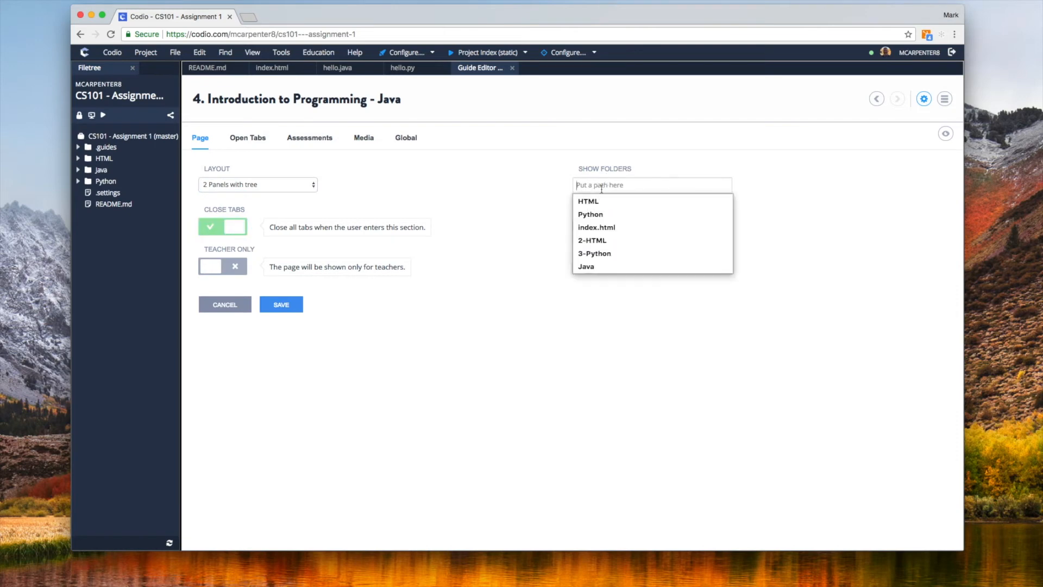
{"action": "left_click", "coordinate": [586, 266]}
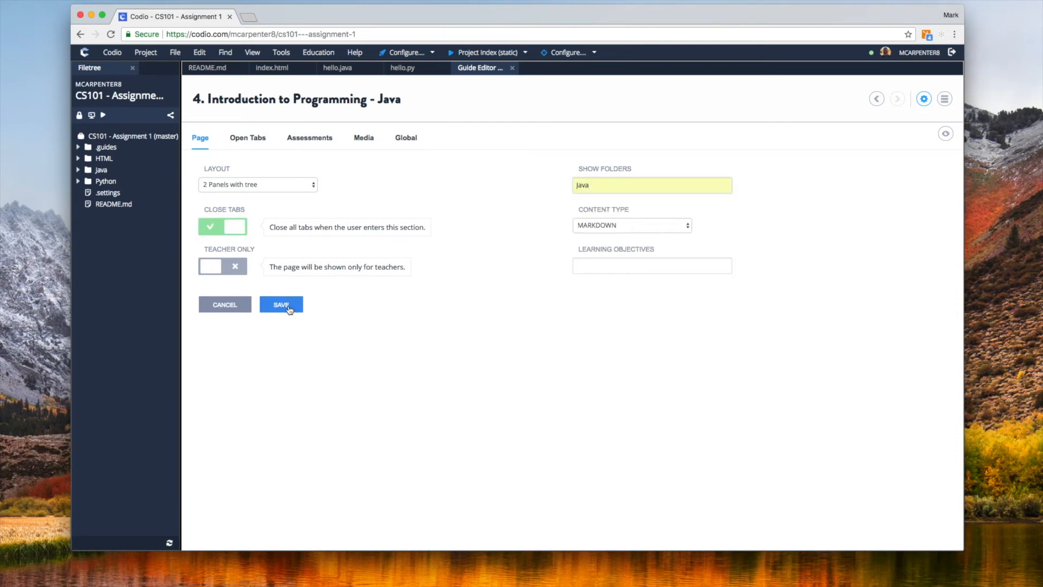
{"action": "left_click", "coordinate": [280, 304]}
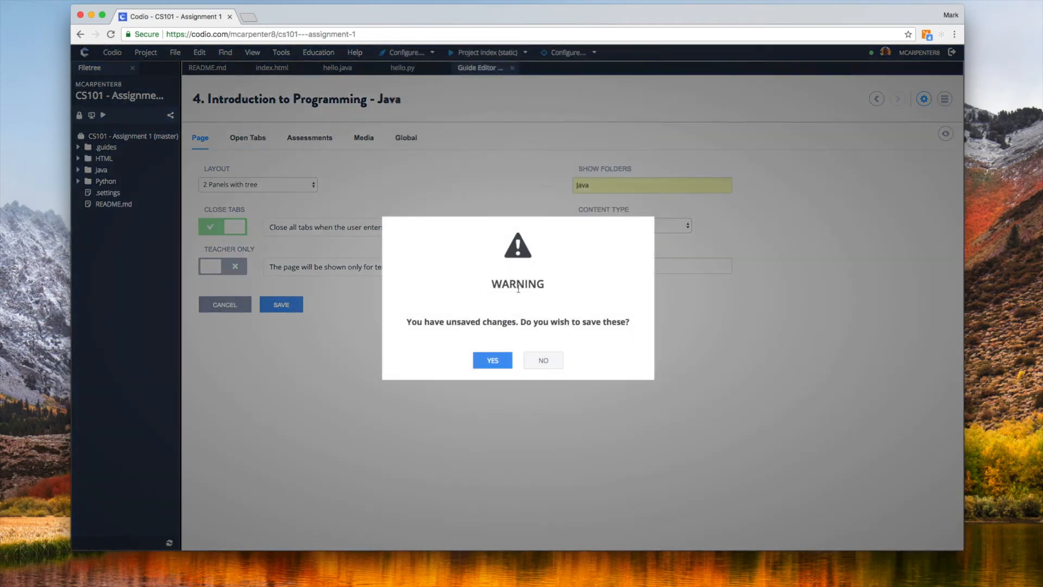
{"action": "left_click", "coordinate": [492, 359]}
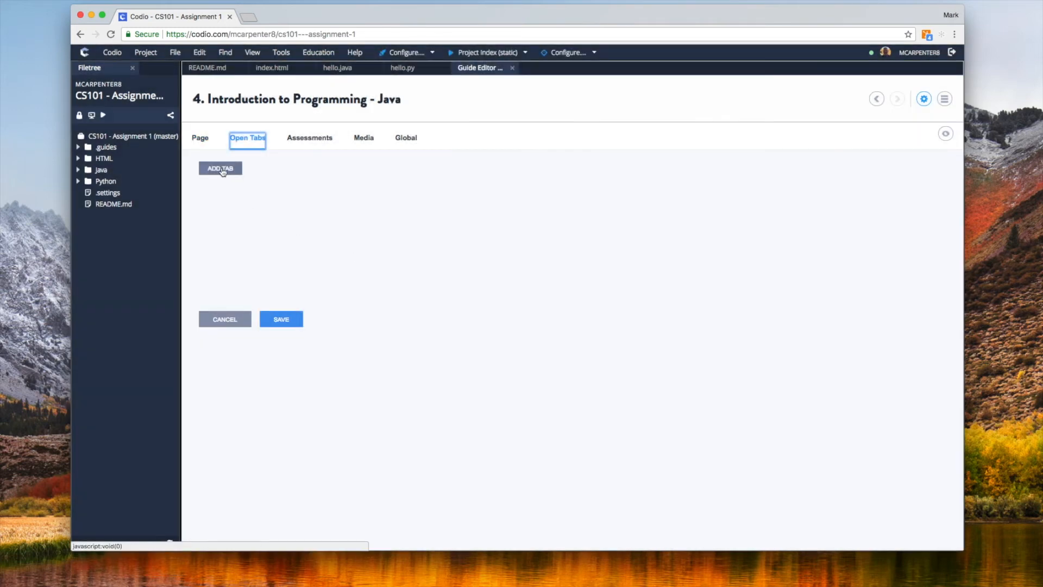
Add an open tab for Java/hello.java in panel 0 and save the tab settings
{"action": "left_click", "coordinate": [219, 167]}
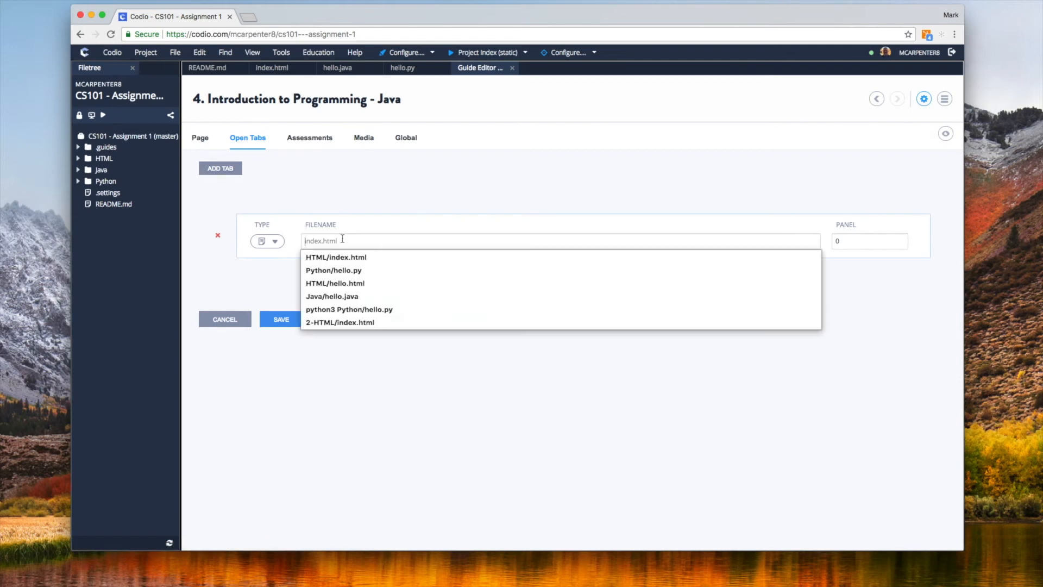
{"action": "left_click", "coordinate": [333, 296]}
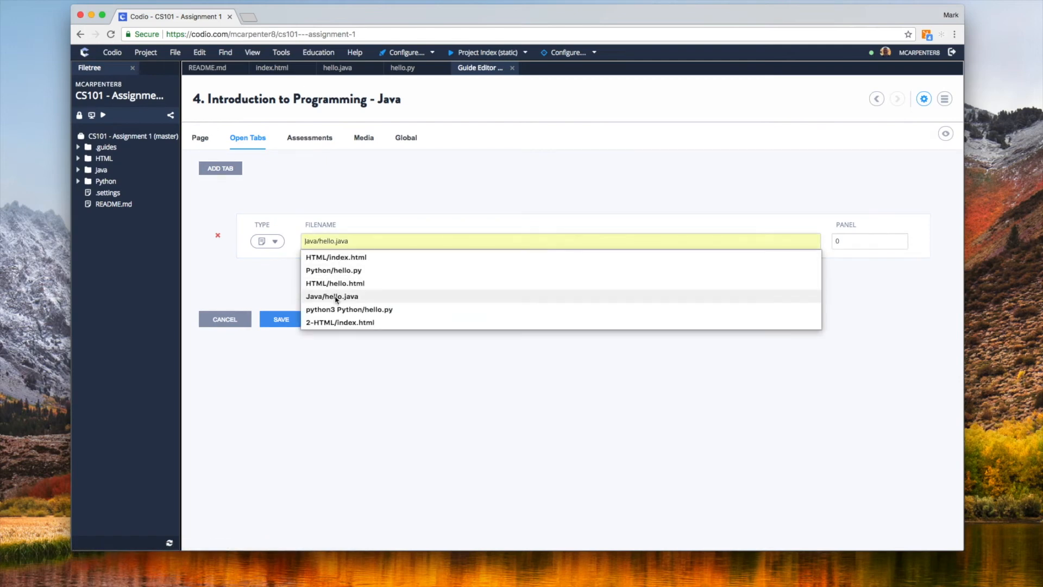
{"action": "left_click", "coordinate": [332, 296]}
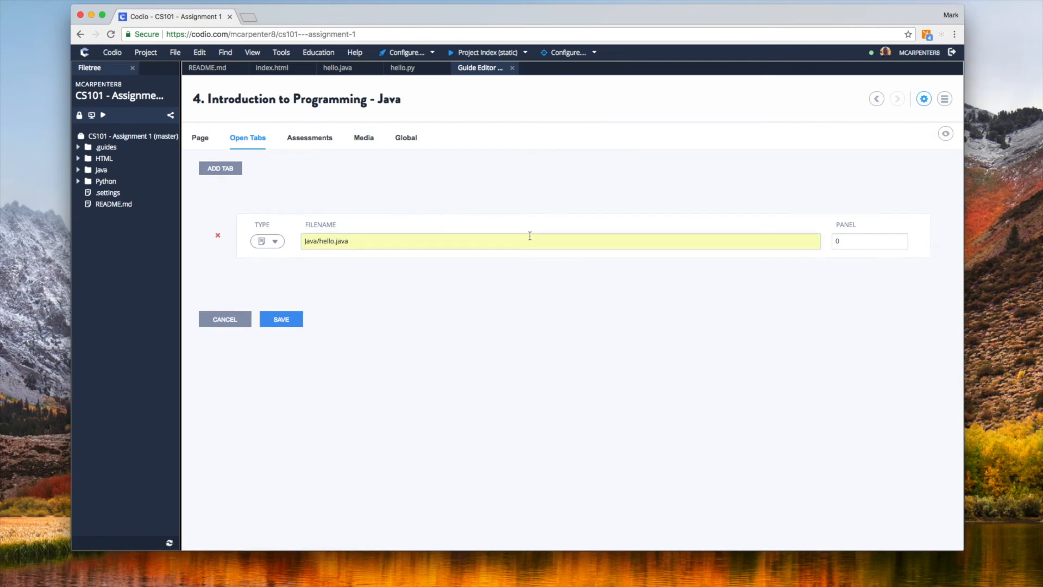
{"action": "left_click", "coordinate": [281, 320]}
{"action": "type", "text": "Hello H"}
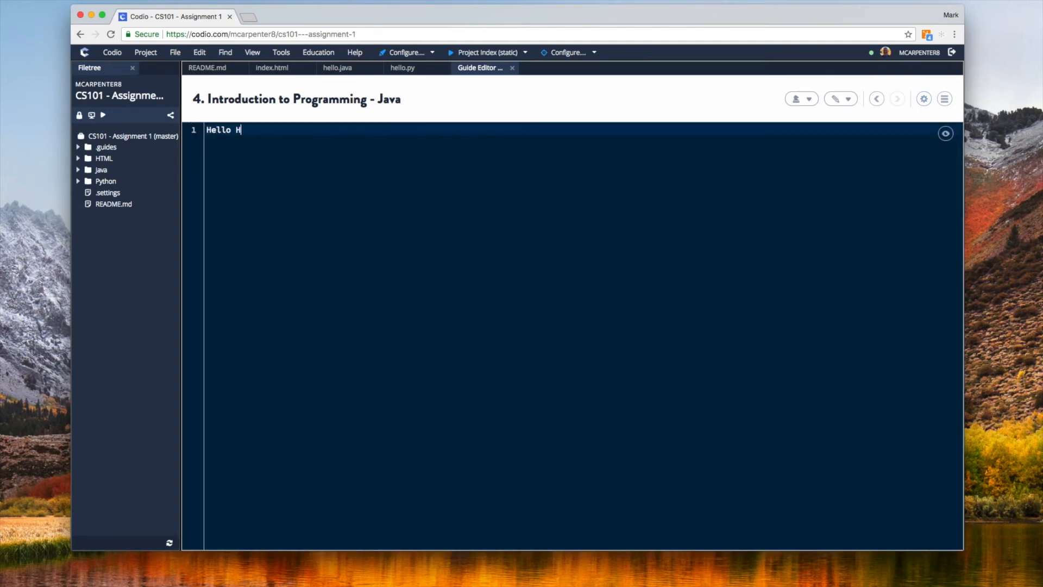
Set the page text to 'Hello World Java exercise' and list the assessment types to add
{"action": "type", "text": "orld Java exercise"}
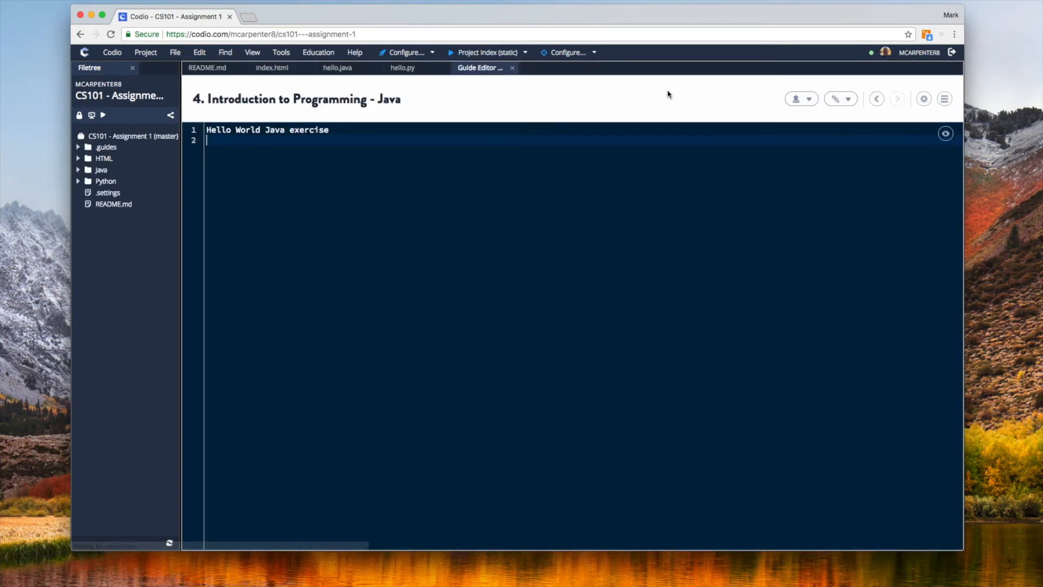
{"action": "left_click", "coordinate": [802, 97]}
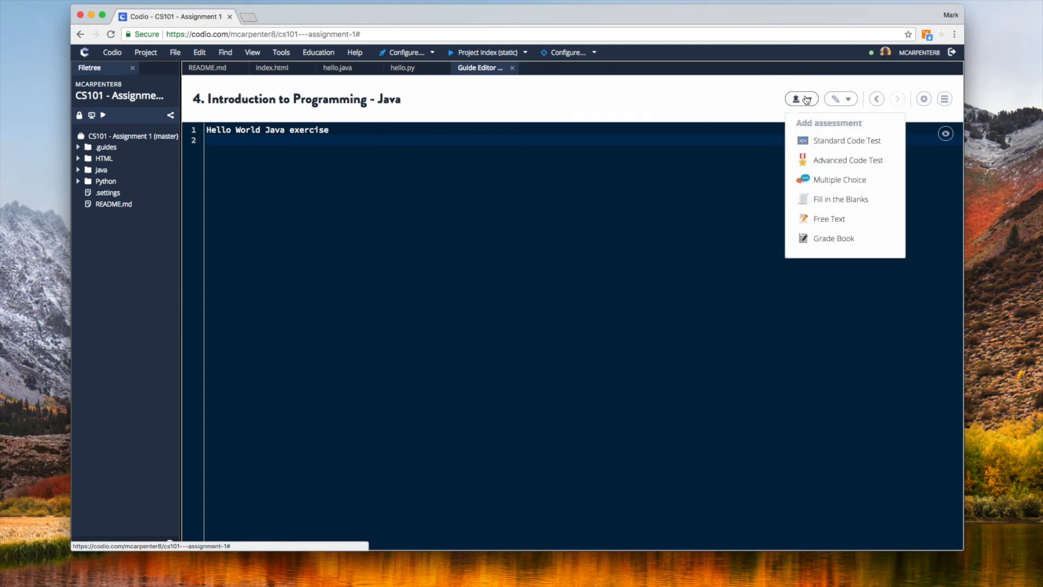
Add a Standard Code Test named 'Java Hello World'
{"action": "left_click", "coordinate": [846, 141]}
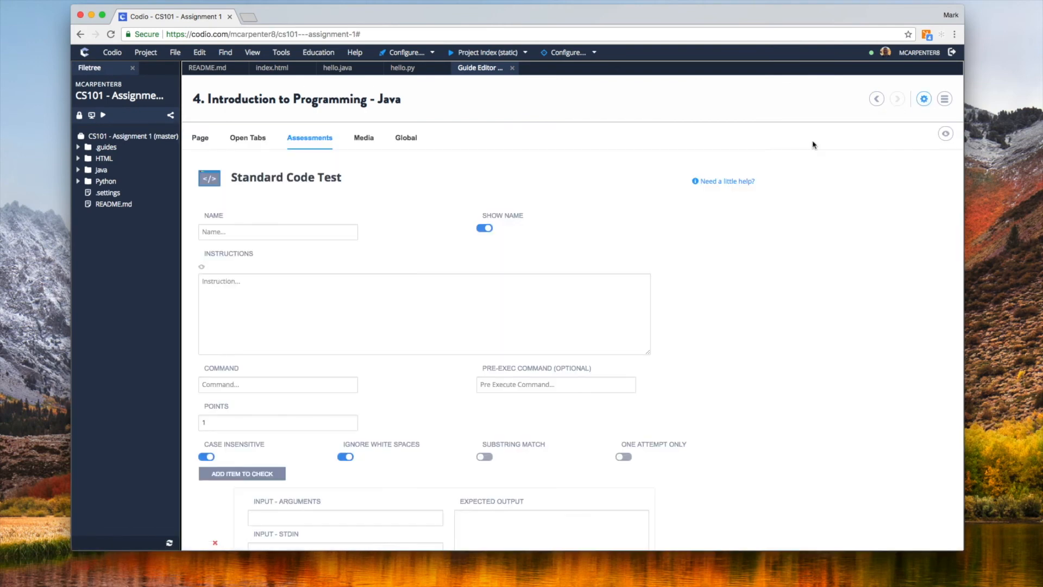
{"action": "type", "text": "Java"}
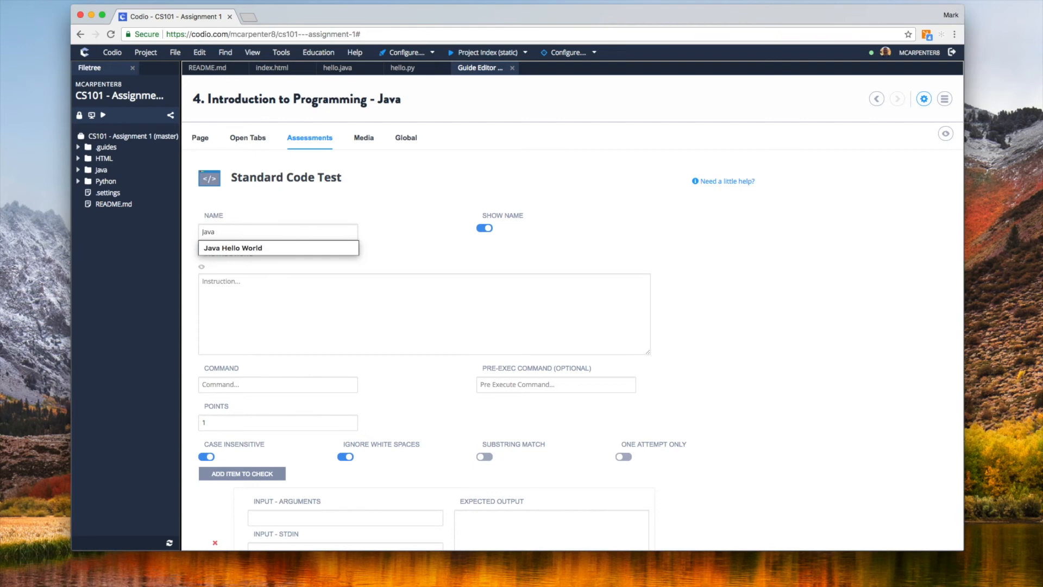
{"action": "left_click", "coordinate": [233, 247]}
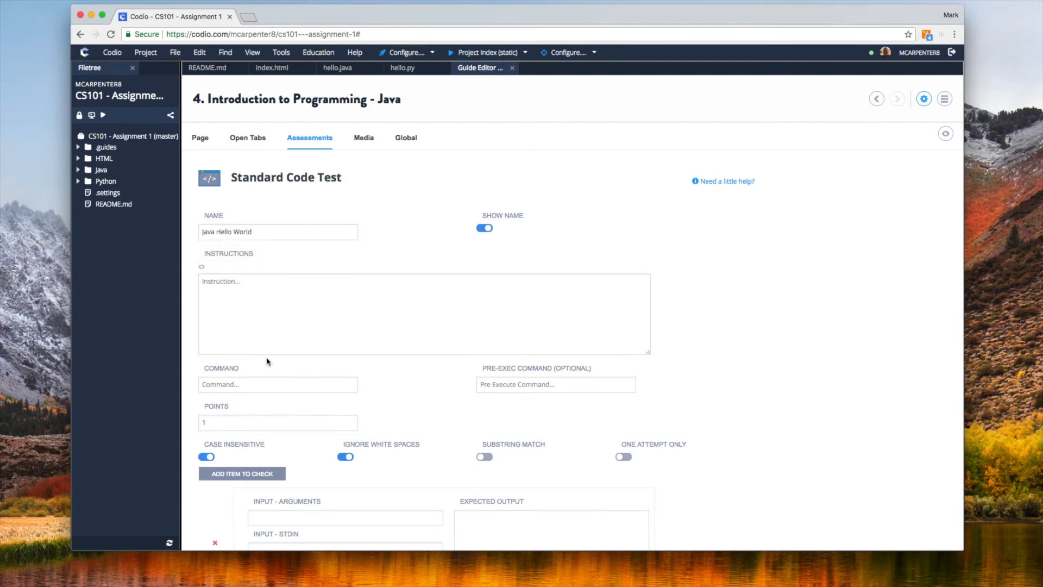
{"action": "mouse_move", "coordinate": [575, 407]}
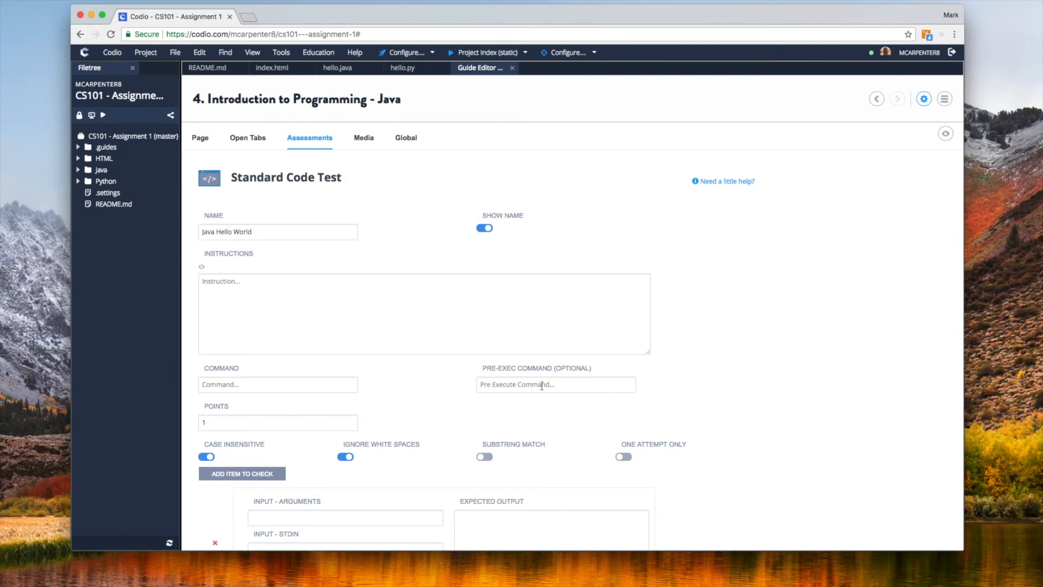
Set pre-exec 'javac Java/hello.java', command 'java -classpath Java hello', add the checks and create the test
{"action": "type", "text": "javac Java/hello."}
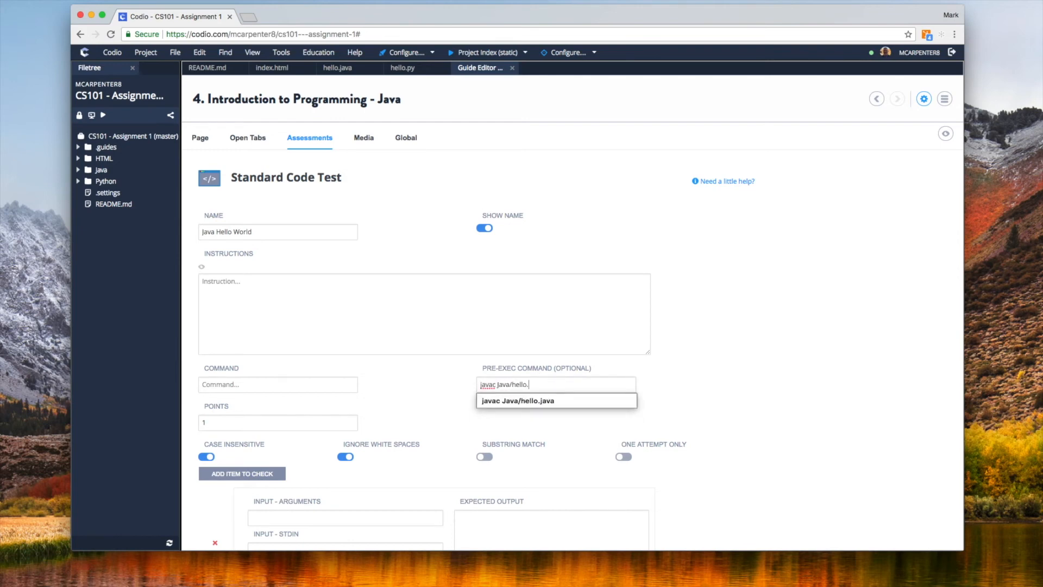
{"action": "left_click", "coordinate": [277, 385]}
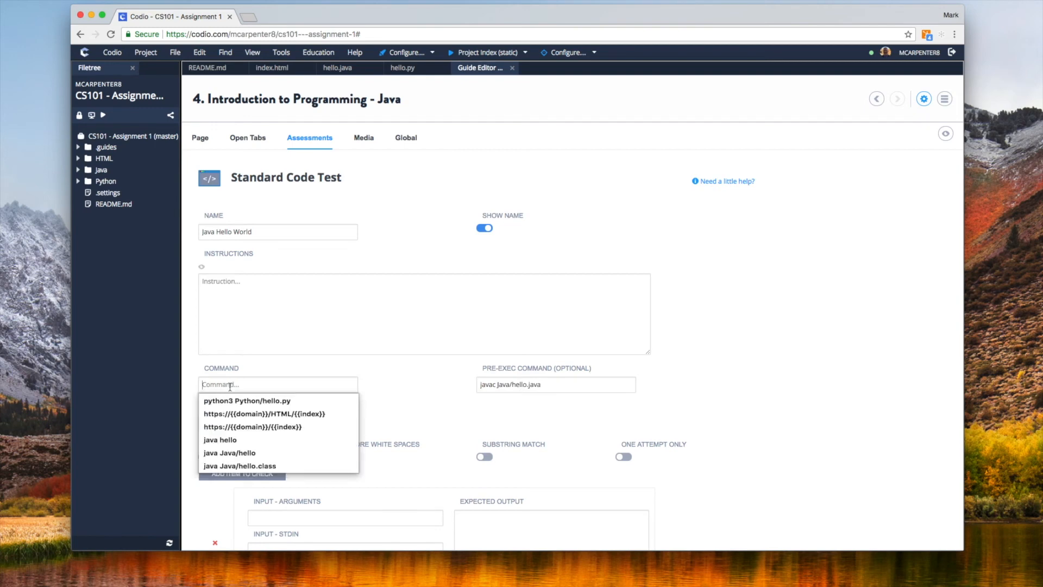
{"action": "type", "text": "java -classpath Java hello"}
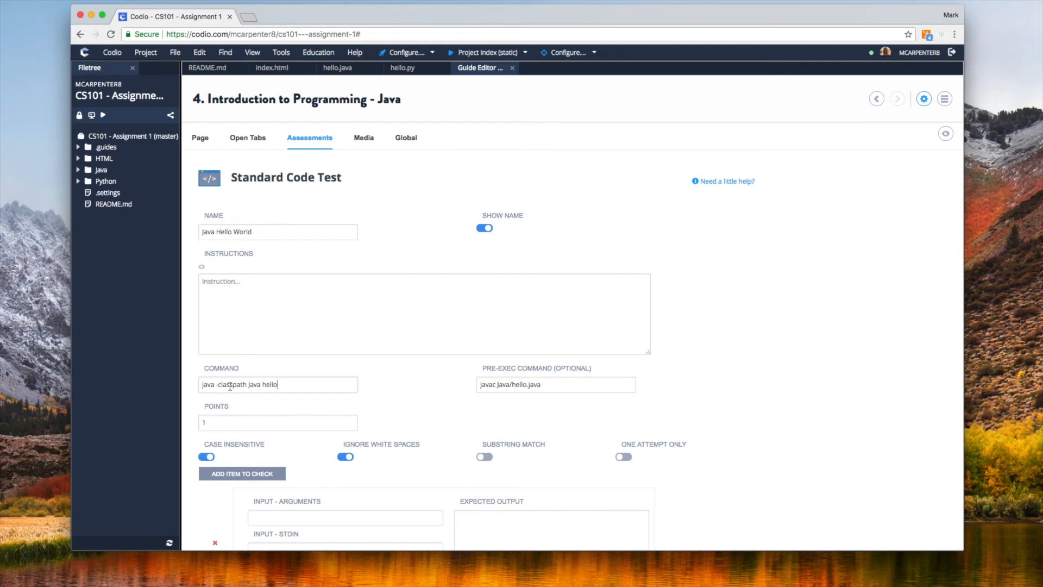
{"action": "scroll", "scroll_direction": "down", "scroll_amount": 3}
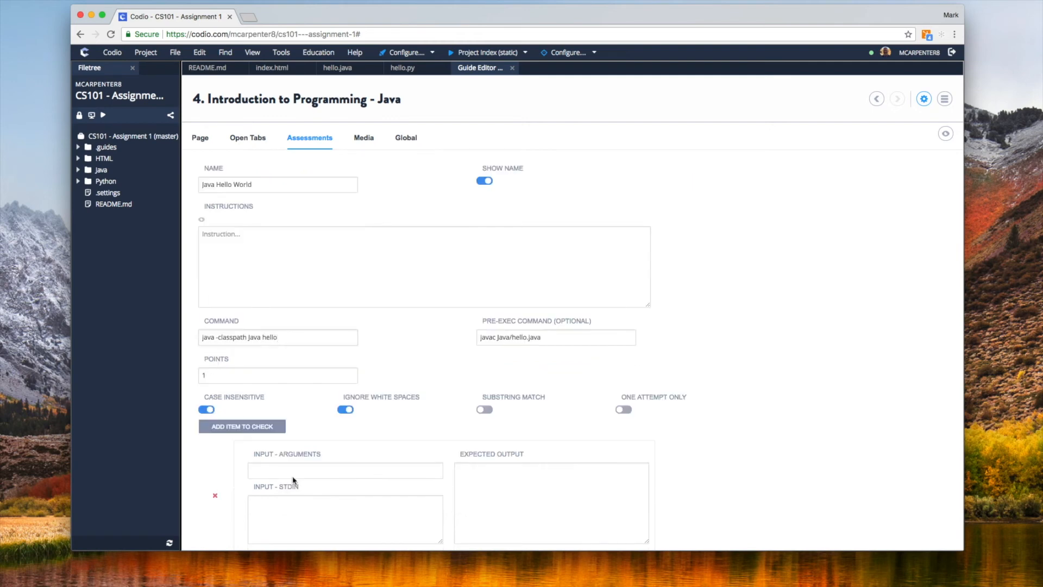
{"action": "scroll", "scroll_direction": "down", "scroll_amount": 3}
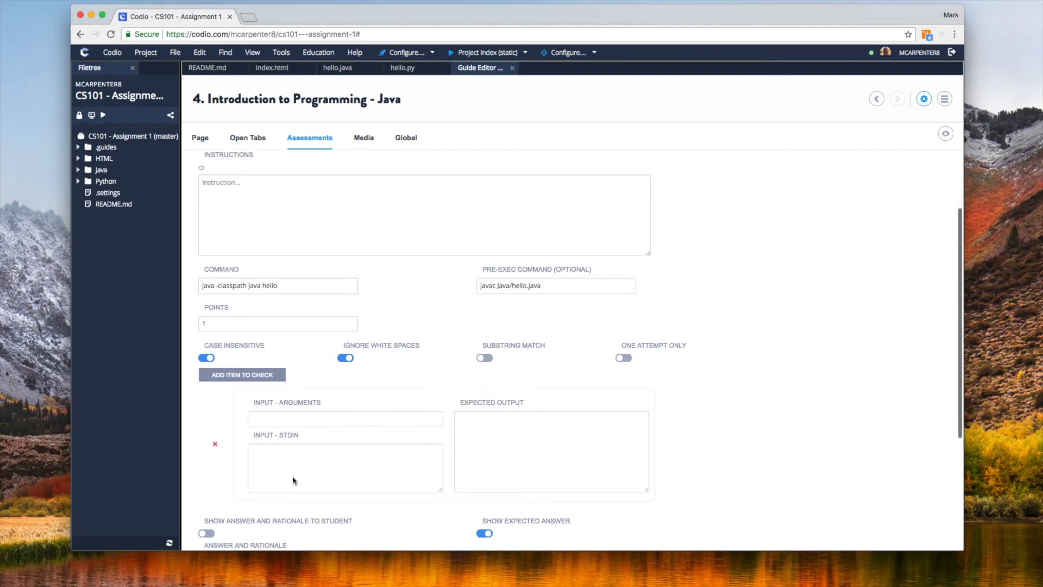
{"action": "scroll", "scroll_direction": "down", "scroll_amount": 3}
{"action": "type", "text": "Hello World 15"}
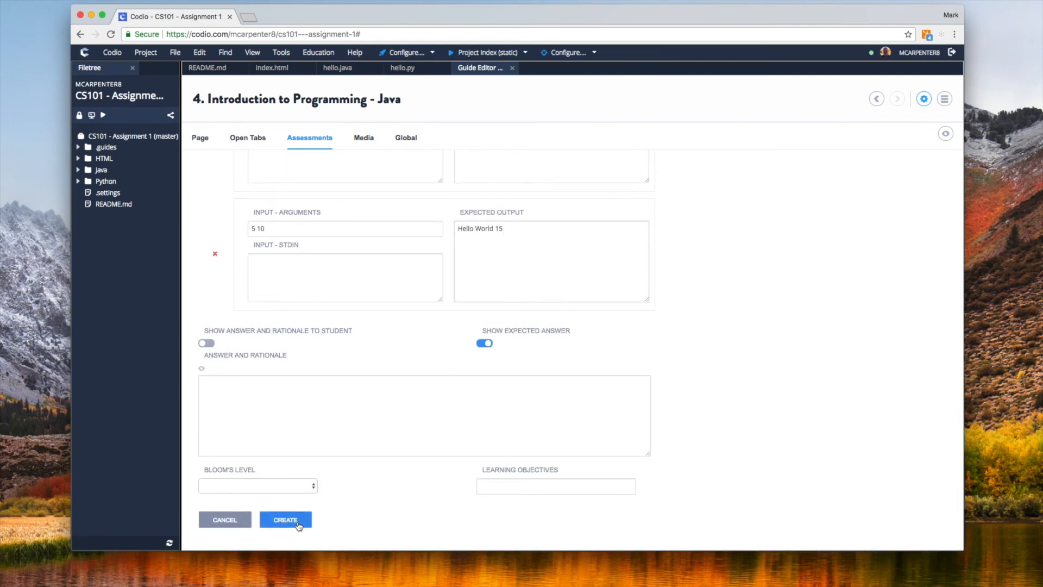
{"action": "left_click", "coordinate": [285, 520]}
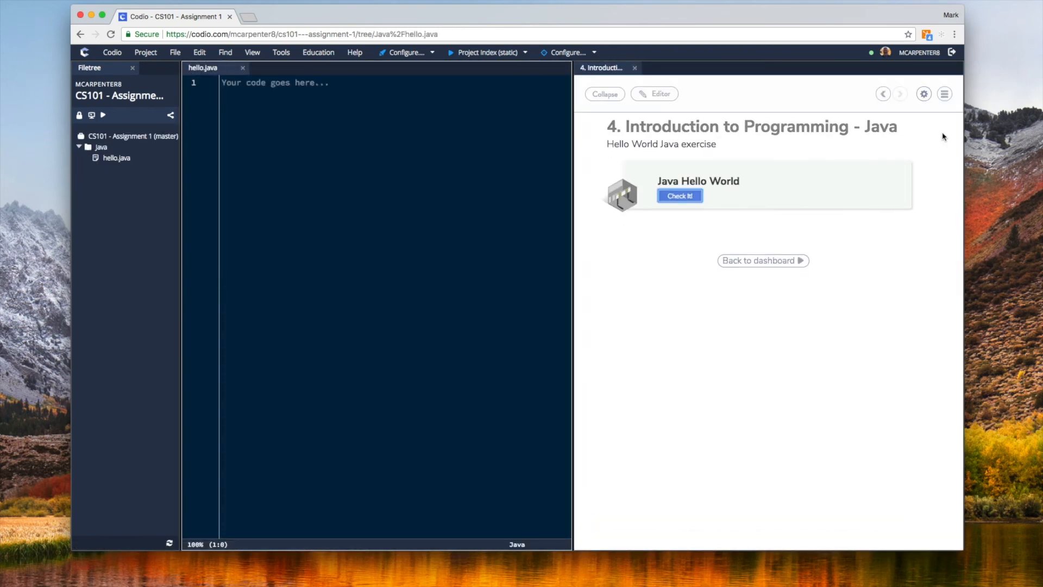
{"action": "mouse_move", "coordinate": [591, 143]}
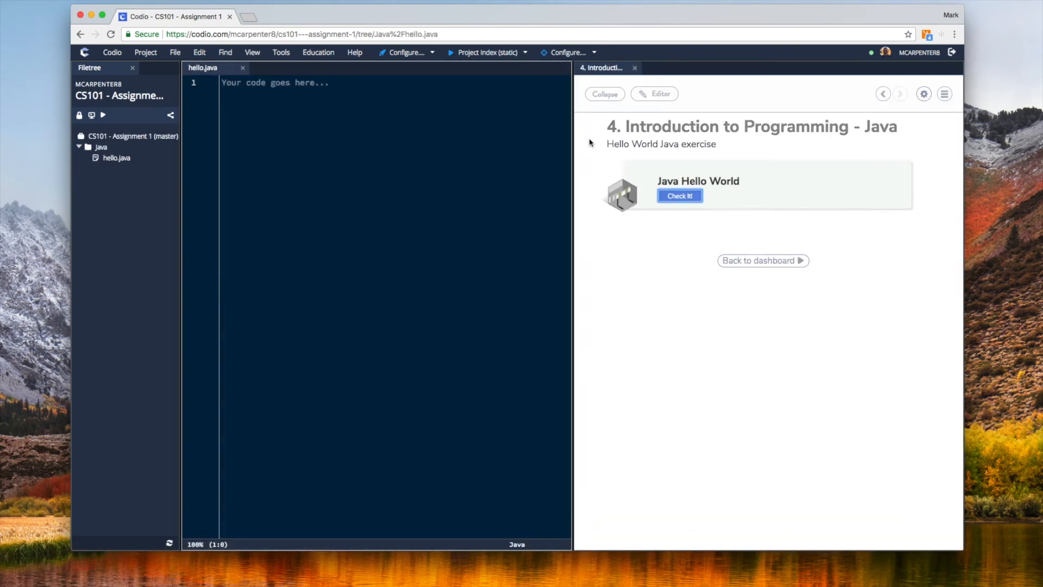
Write a main method parsing args[0] and args[1] as integers and printing 'Hello World' plus their sum
{"action": "type", "text": "// Write your Java code below"}
{"action": "type", "text": "public static"}
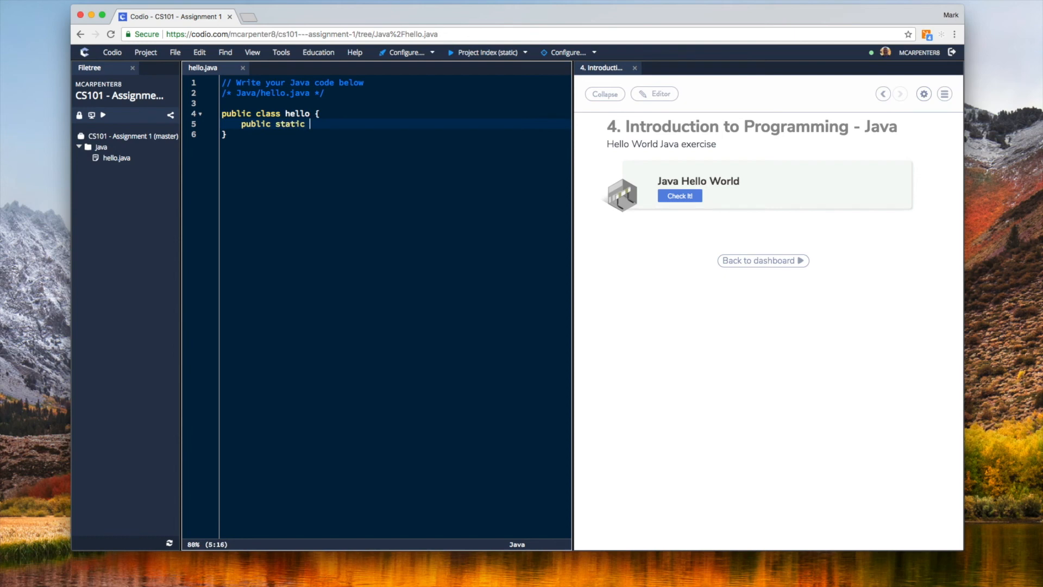
{"action": "type", "text": "void main(String[] args) {}"}
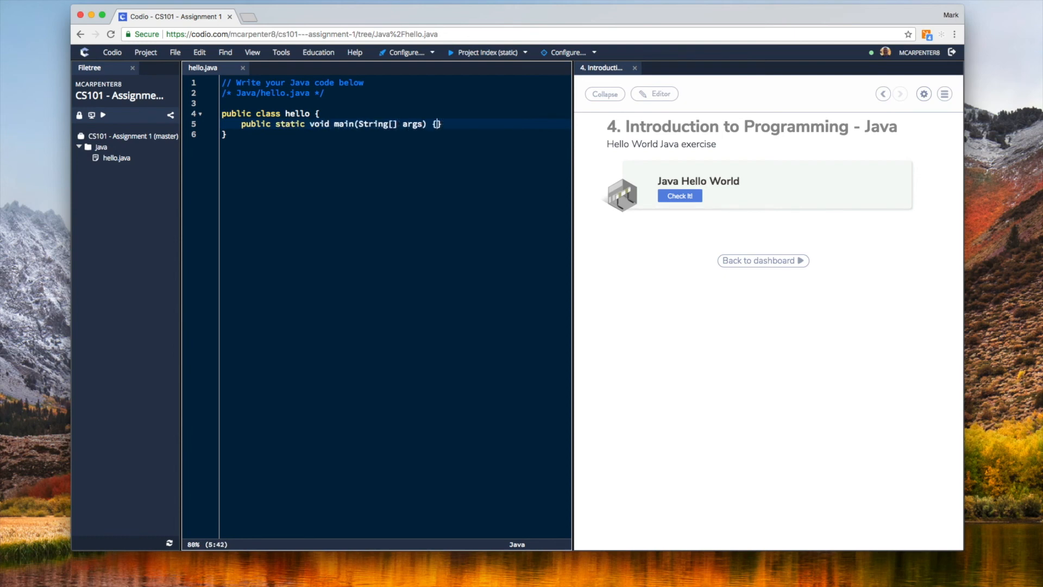
{"action": "type", "text": "int a = Integer.parg"}
{"action": "type", "text": "int b"}
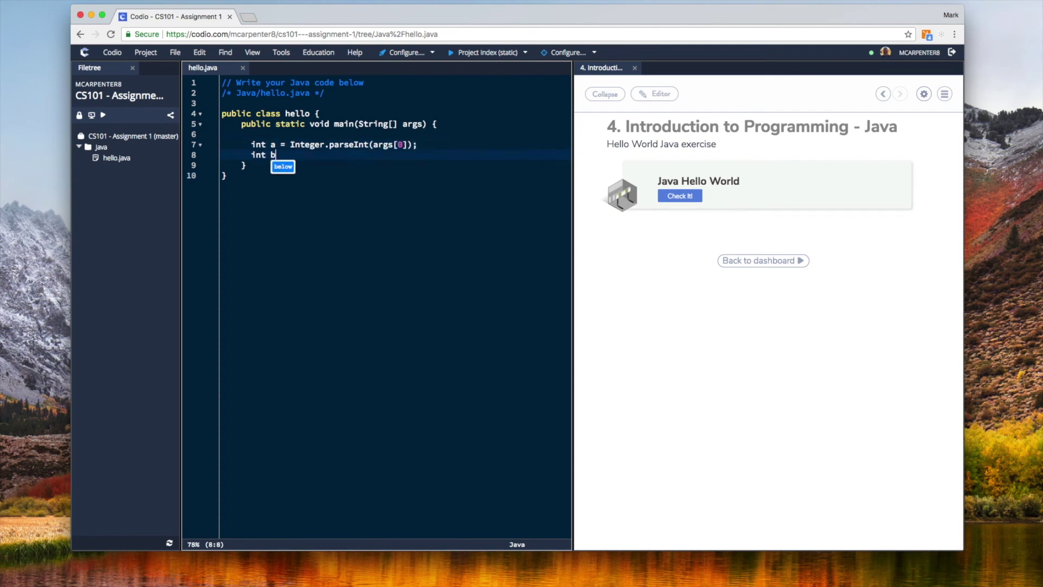
{"action": "type", "text": "= Integer.parseInt(args[1]);"}
{"action": "type", "text": "int c = a + b;"}
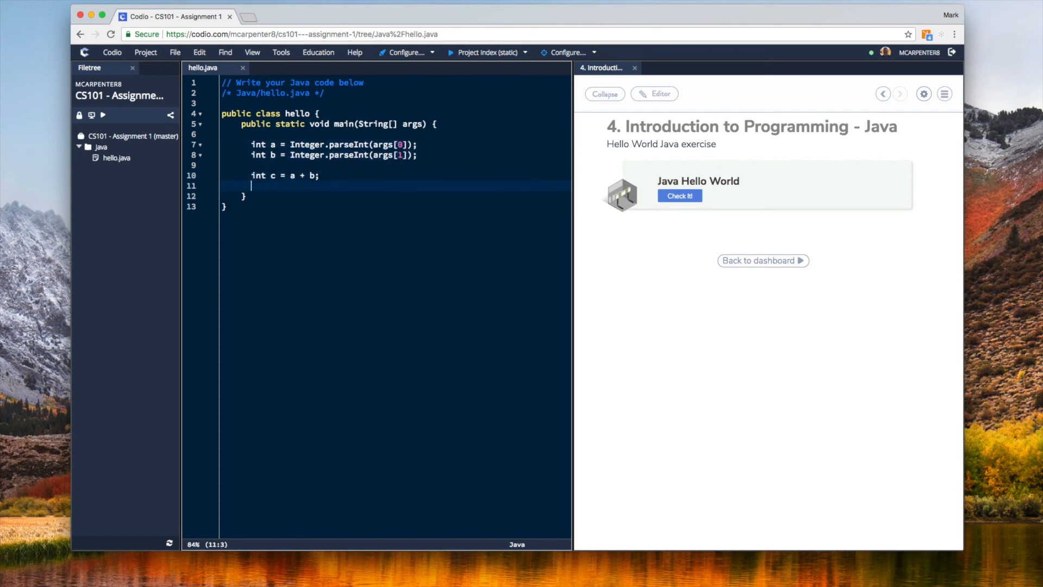
{"action": "type", "text": "System.out.println(\"Hello World\")"}
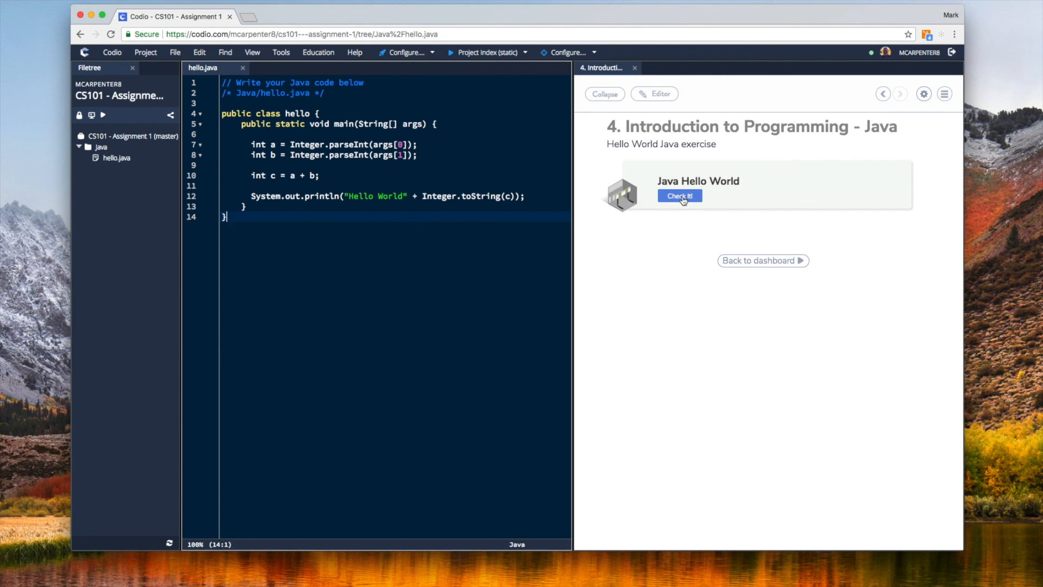
Run the checks, then alter the sum to use 'b' and rerun to see the checks fail
{"action": "left_click", "coordinate": [679, 195]}
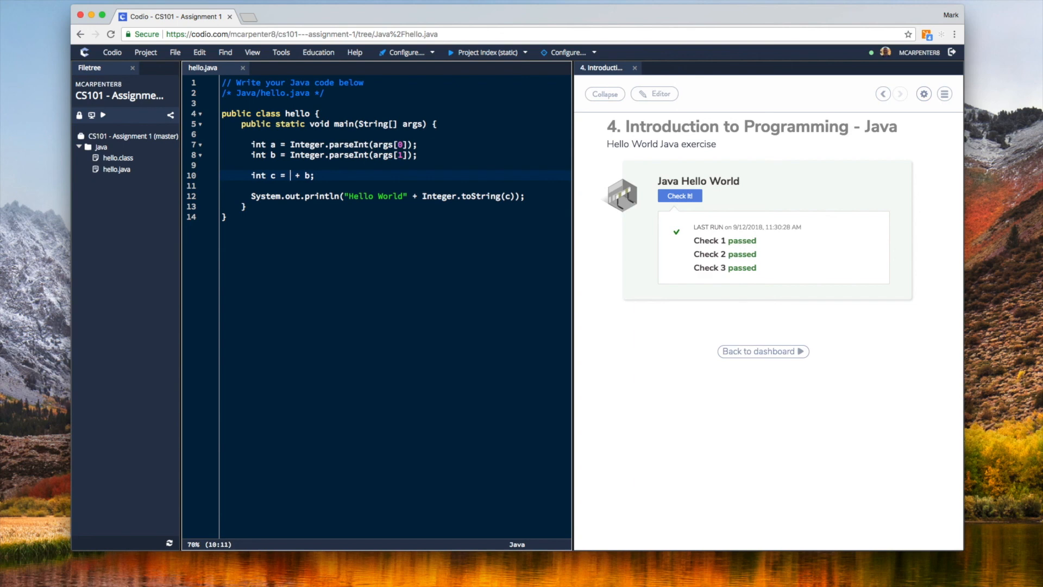
{"action": "type", "text": "b"}
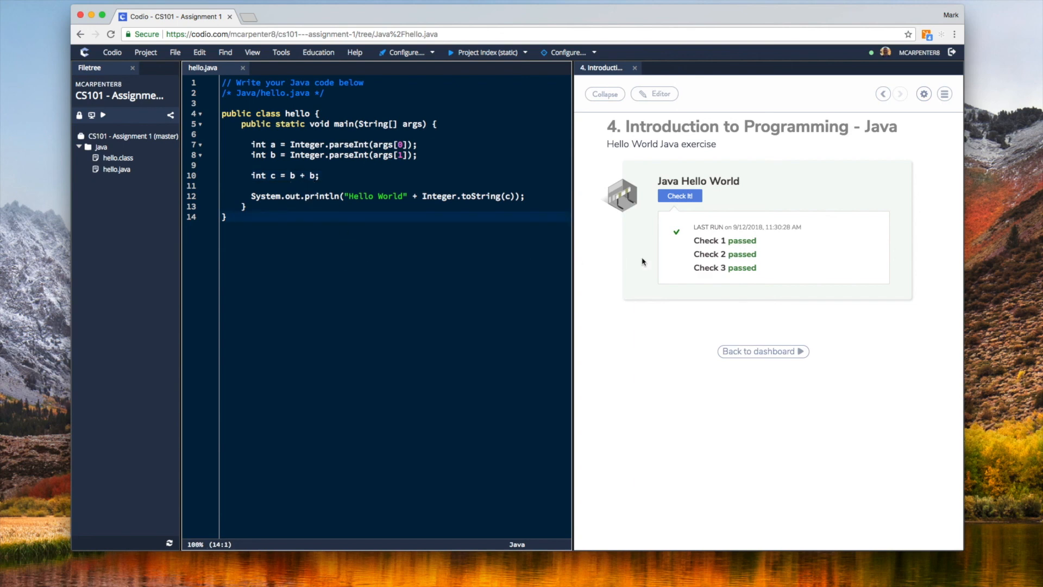
{"action": "left_click", "coordinate": [679, 196]}
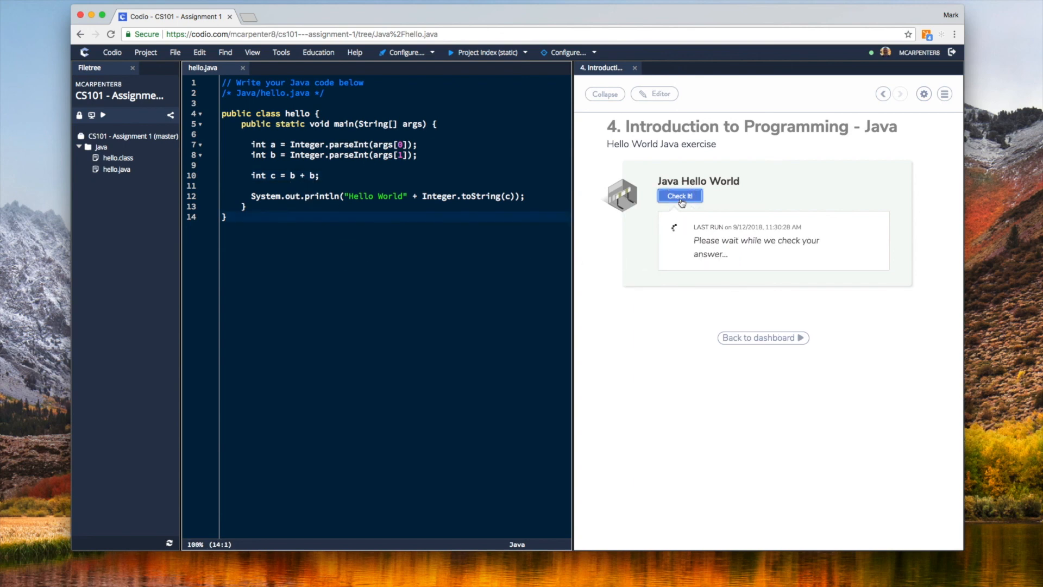
Restore the sum to 'a + b' and rerun so all three checks pass
{"action": "left_click", "coordinate": [681, 195]}
{"action": "type", "text": "a"}
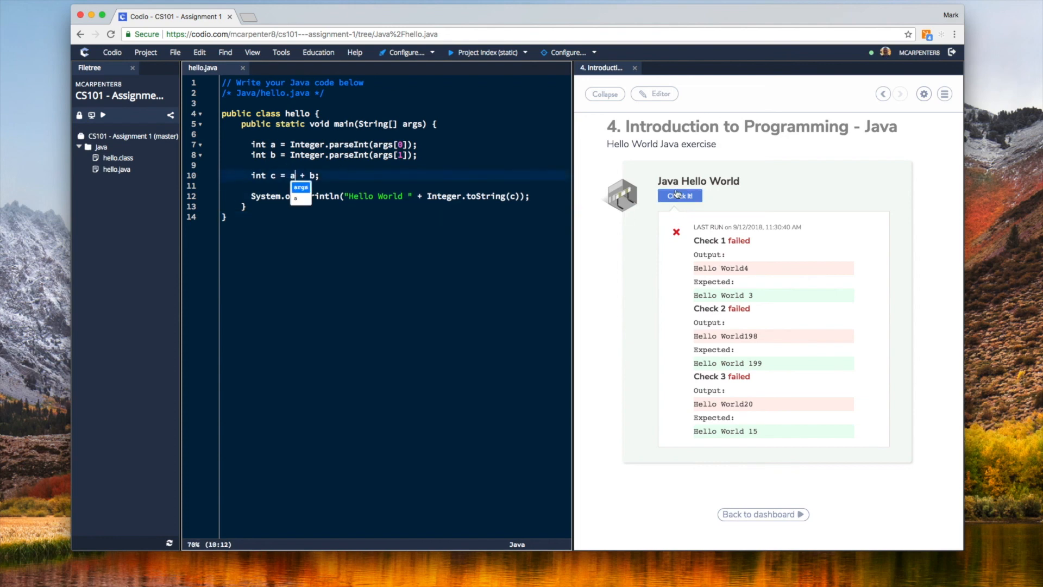
{"action": "left_click", "coordinate": [680, 195]}
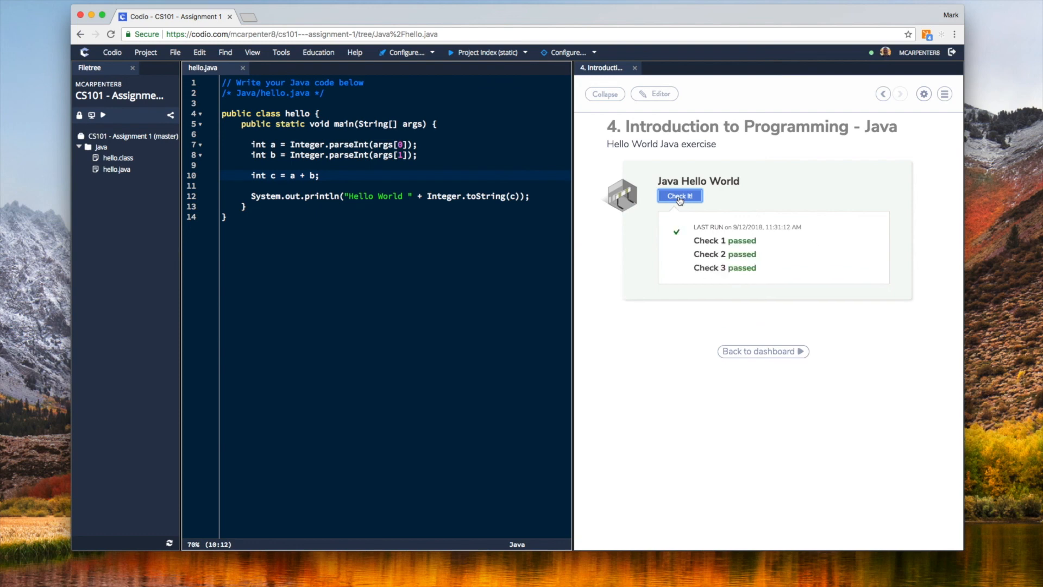
{"action": "mouse_move", "coordinate": [676, 358]}
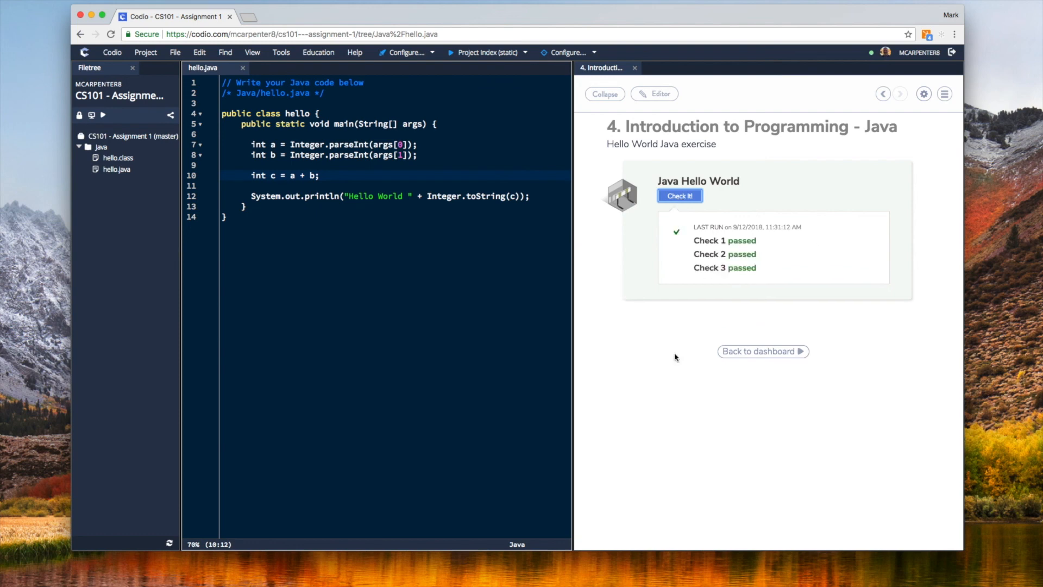